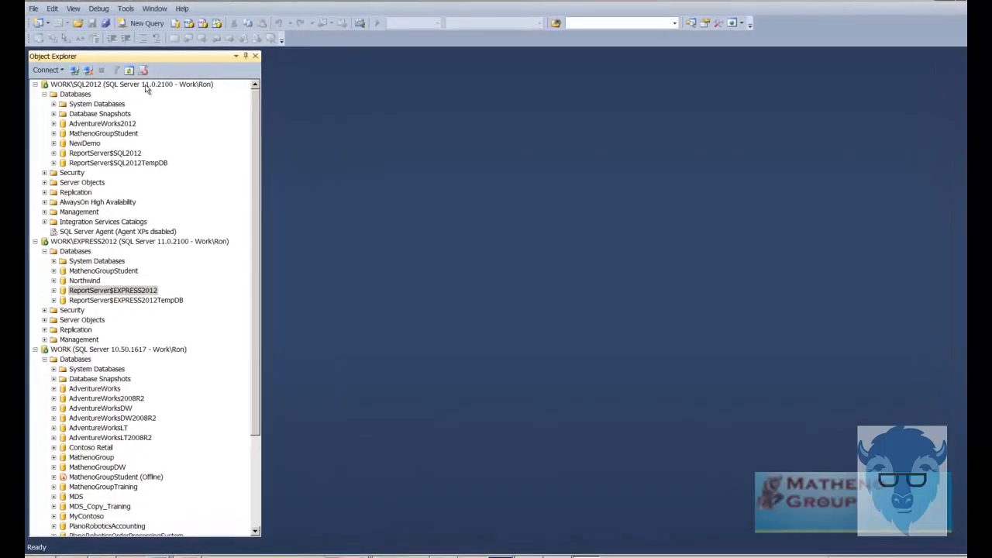
- Look over the ReportServer$SQL2012 and its TempDB databases under the SQL2012 instance
{"action": "left_click", "coordinate": [132, 84]}
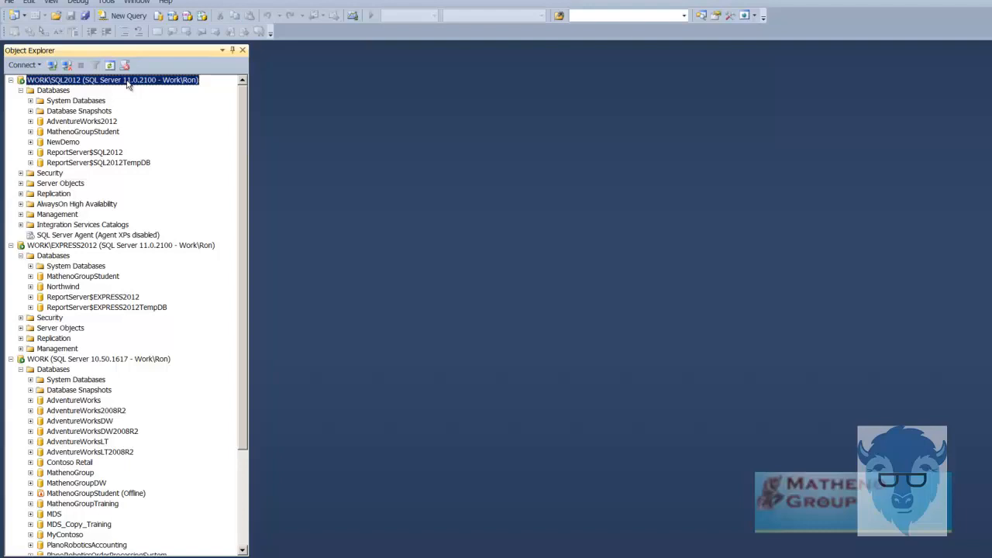
{"action": "mouse_move", "coordinate": [205, 300]}
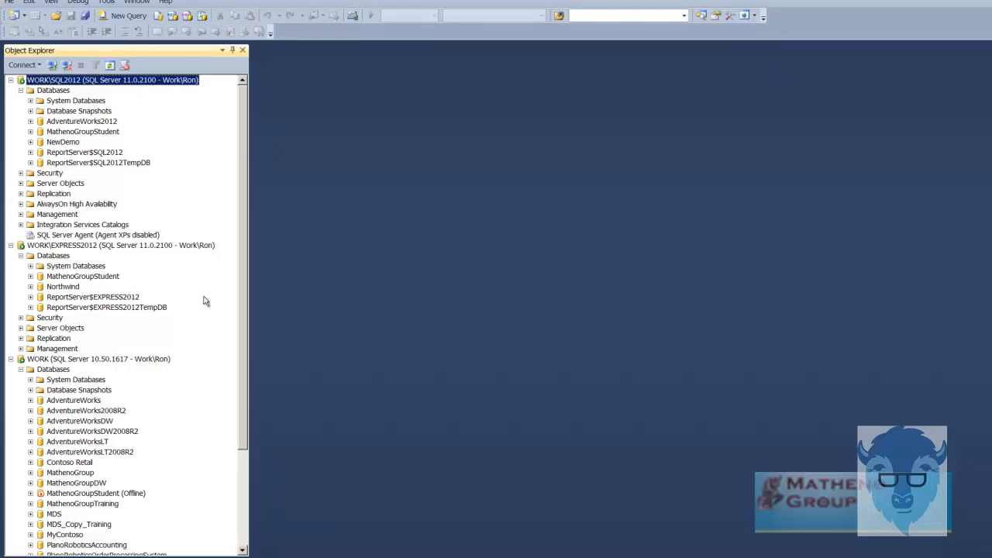
{"action": "left_click", "coordinate": [84, 152]}
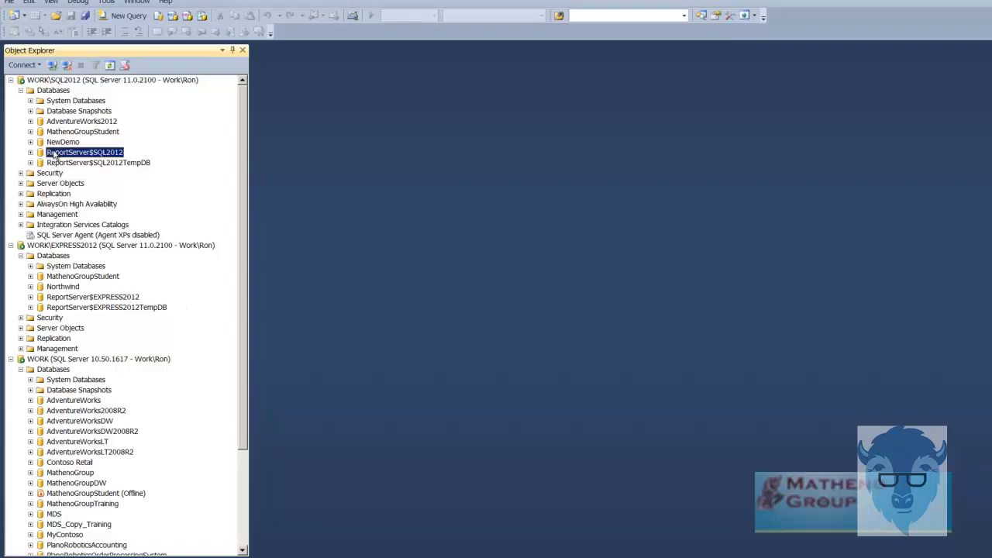
{"action": "left_click", "coordinate": [98, 163]}
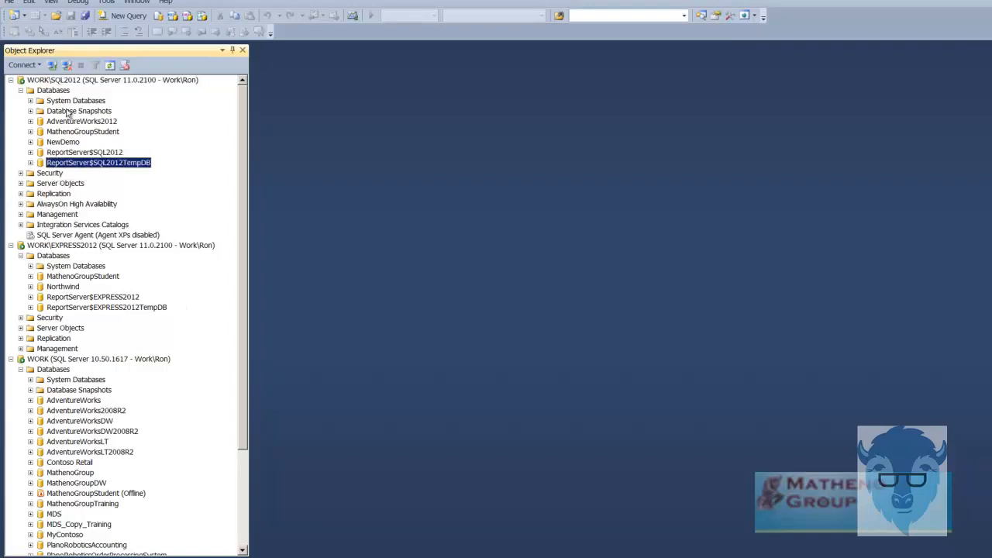
{"action": "left_click", "coordinate": [84, 152]}
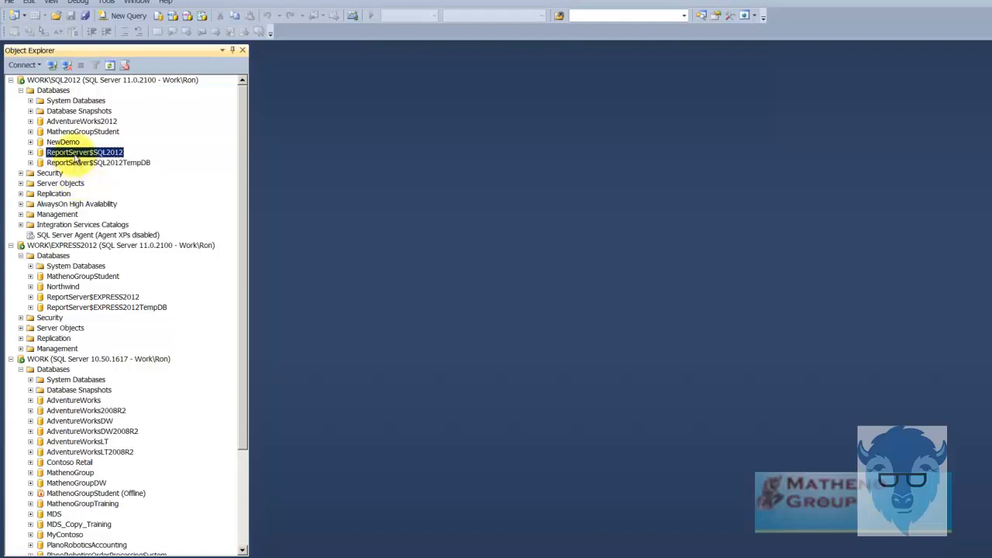
- Review the ReportServer$EXPRESS2012 database under EXPRESS2012, then collapse that instance's tree
{"action": "left_click", "coordinate": [121, 246]}
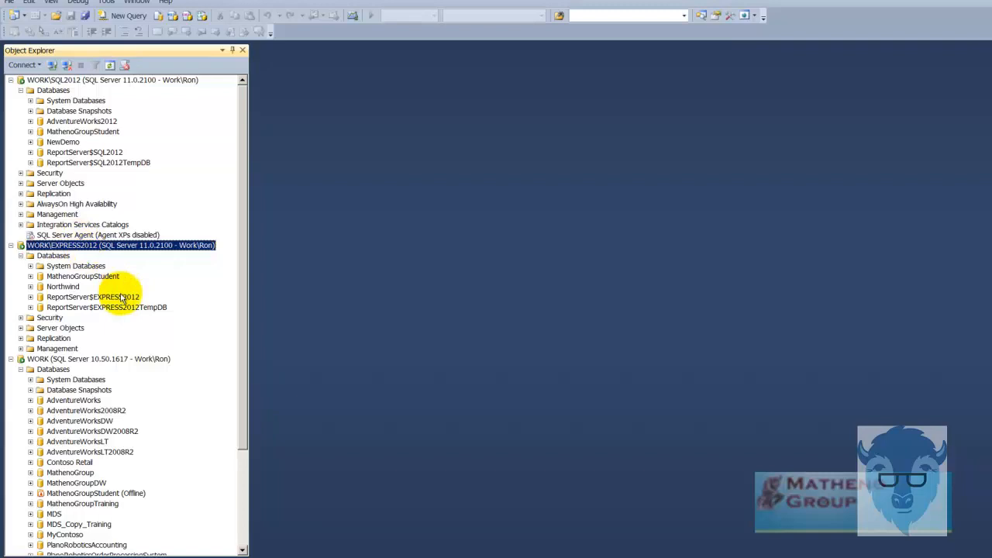
{"action": "left_click", "coordinate": [93, 297]}
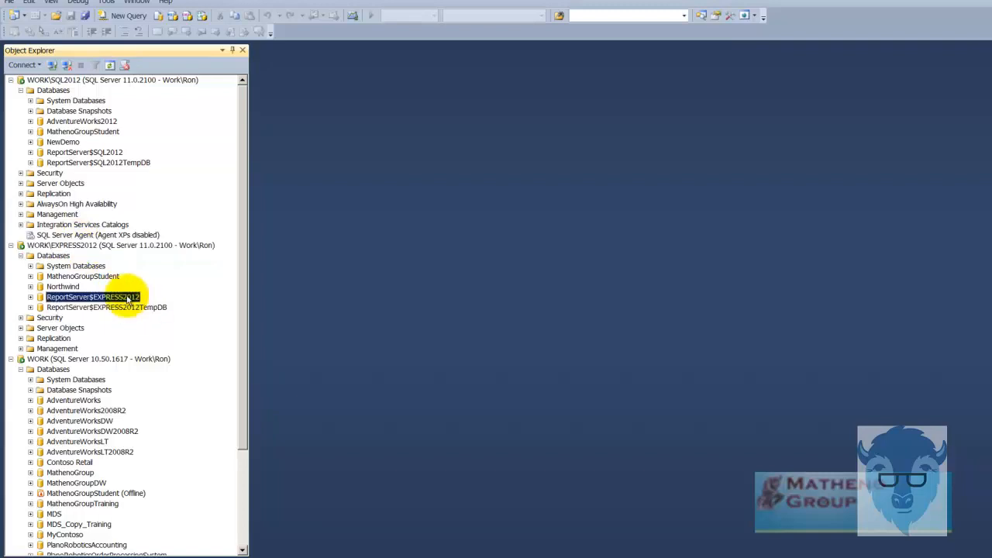
{"action": "left_click", "coordinate": [121, 245]}
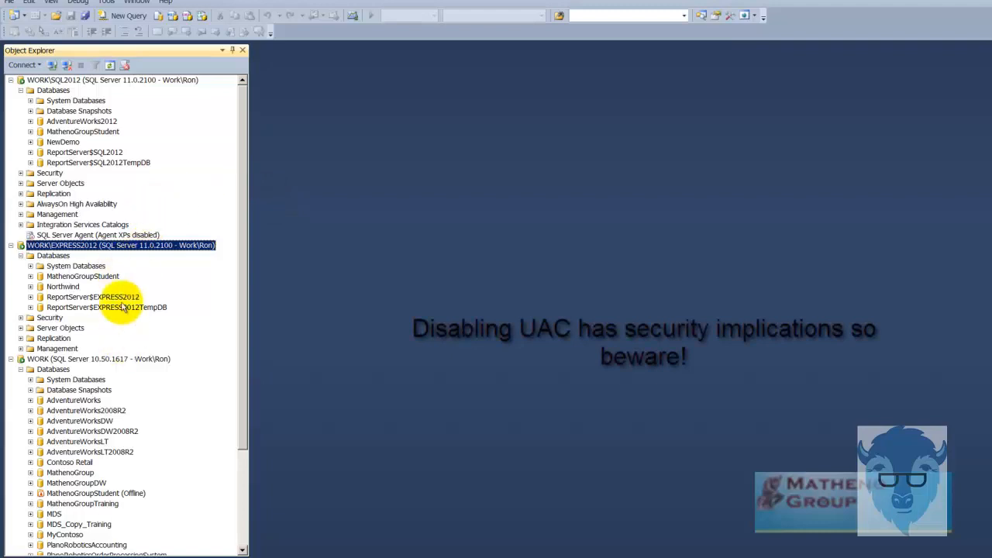
{"action": "left_click", "coordinate": [93, 298]}
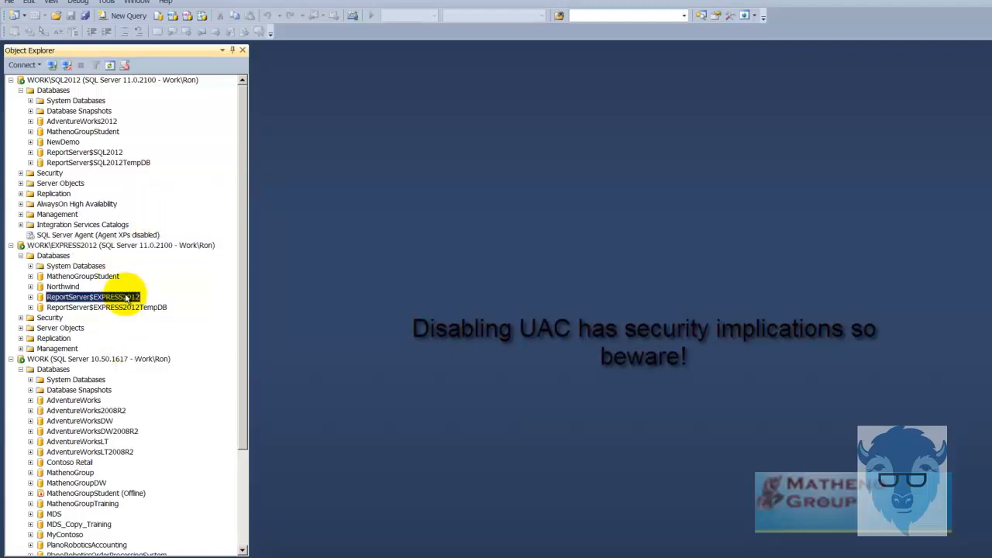
{"action": "left_click", "coordinate": [121, 245]}
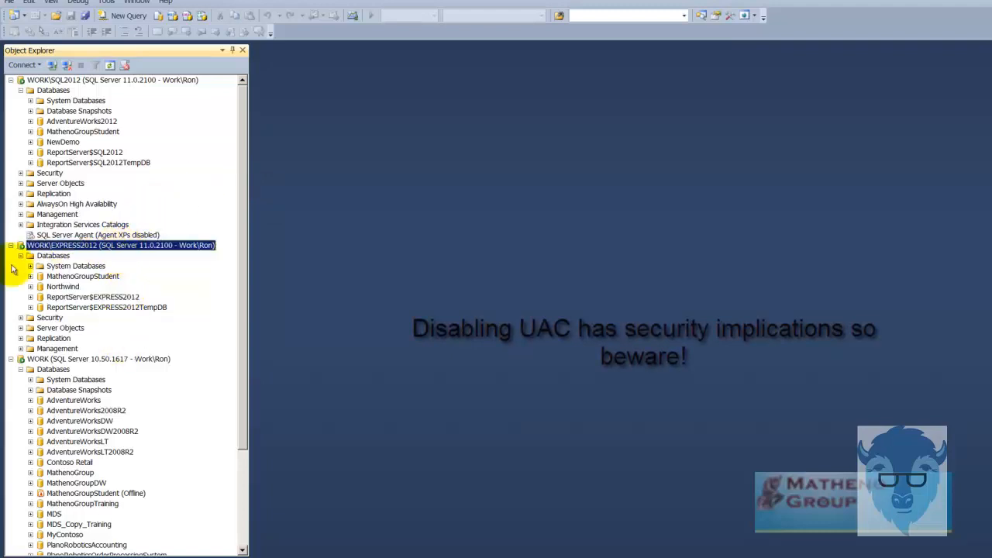
{"action": "left_click", "coordinate": [12, 245]}
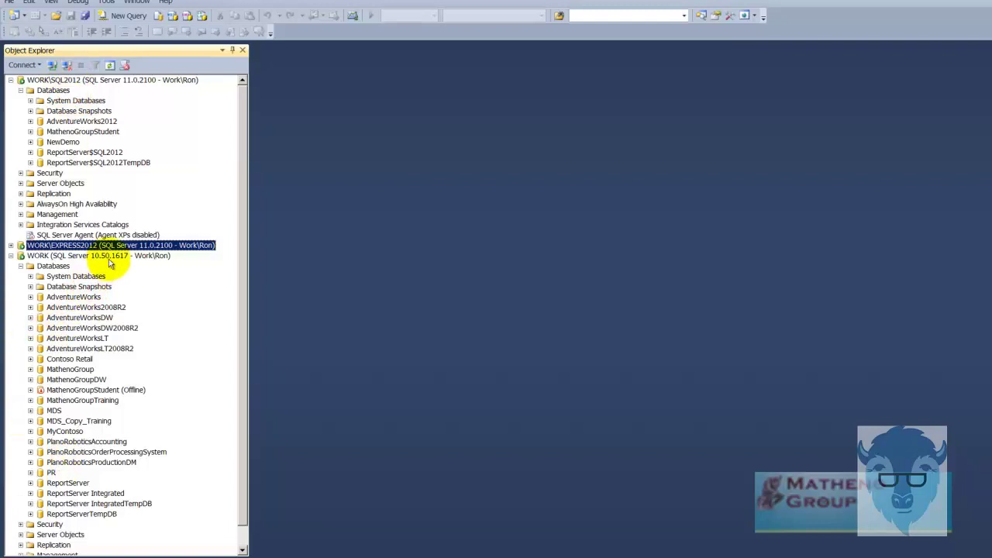
- Select the default WORK instance and its ReportServer Integrated database
{"action": "left_click", "coordinate": [98, 256]}
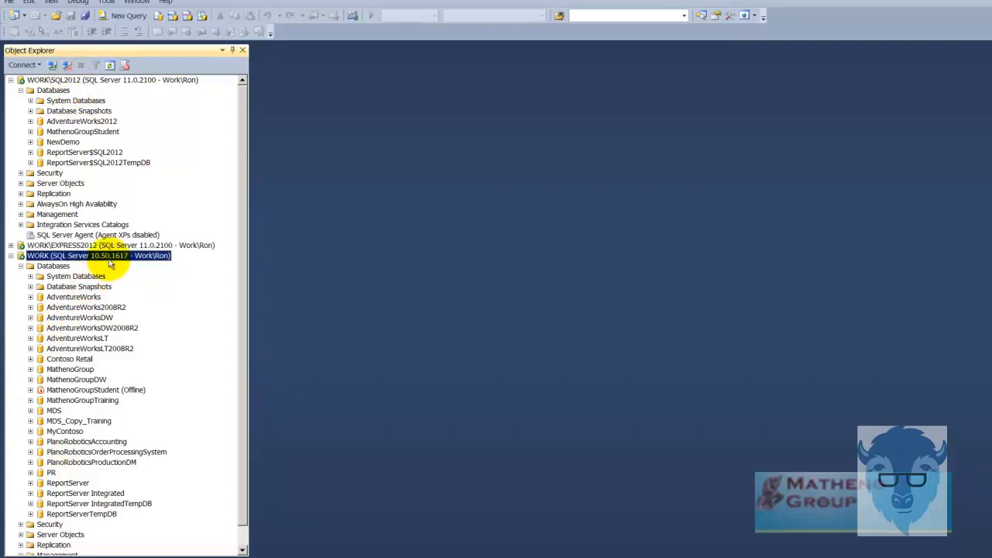
{"action": "mouse_move", "coordinate": [90, 494]}
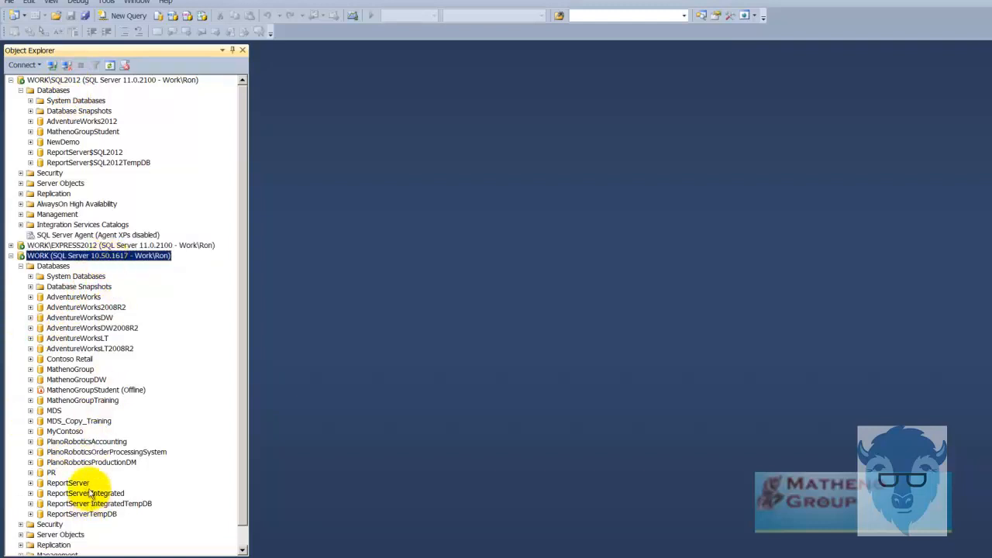
{"action": "left_click", "coordinate": [84, 493]}
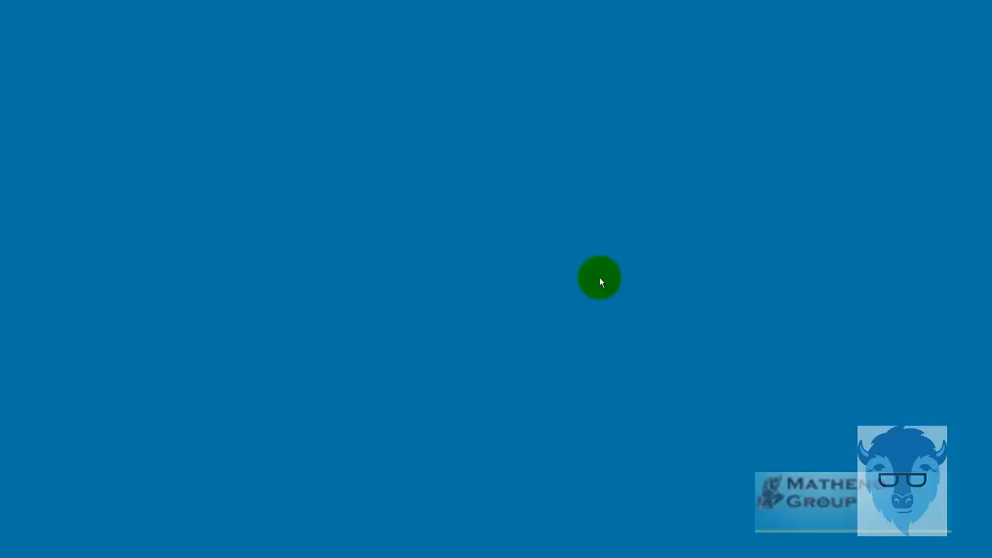
- Bring an untitled Report Builder window up from the taskbar and maximize it
{"action": "left_click", "coordinate": [276, 546]}
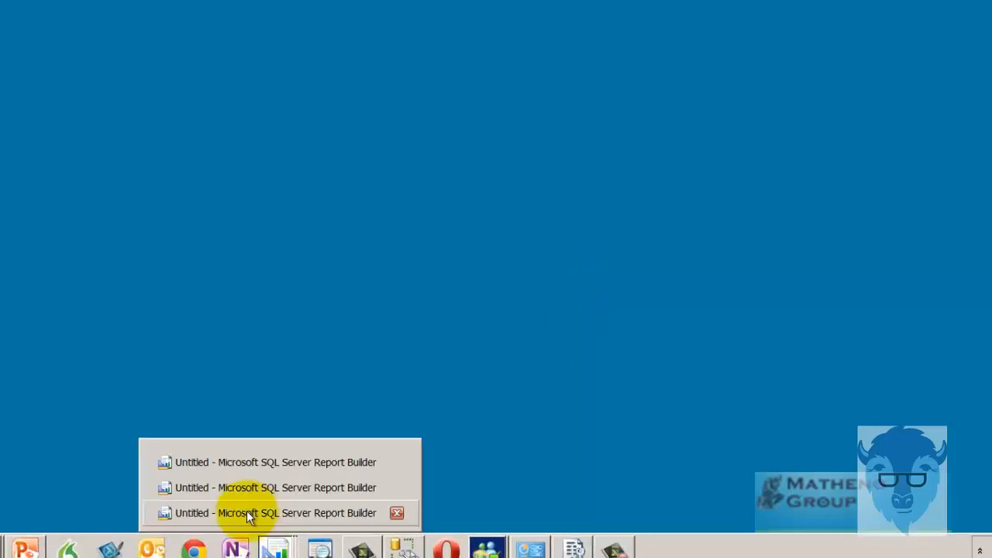
{"action": "left_click", "coordinate": [276, 511]}
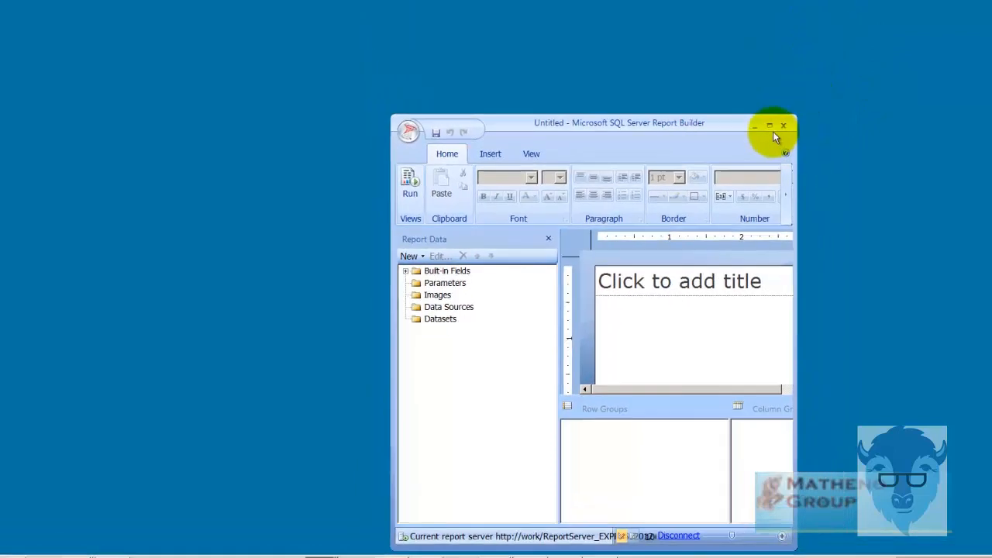
{"action": "left_click", "coordinate": [774, 127]}
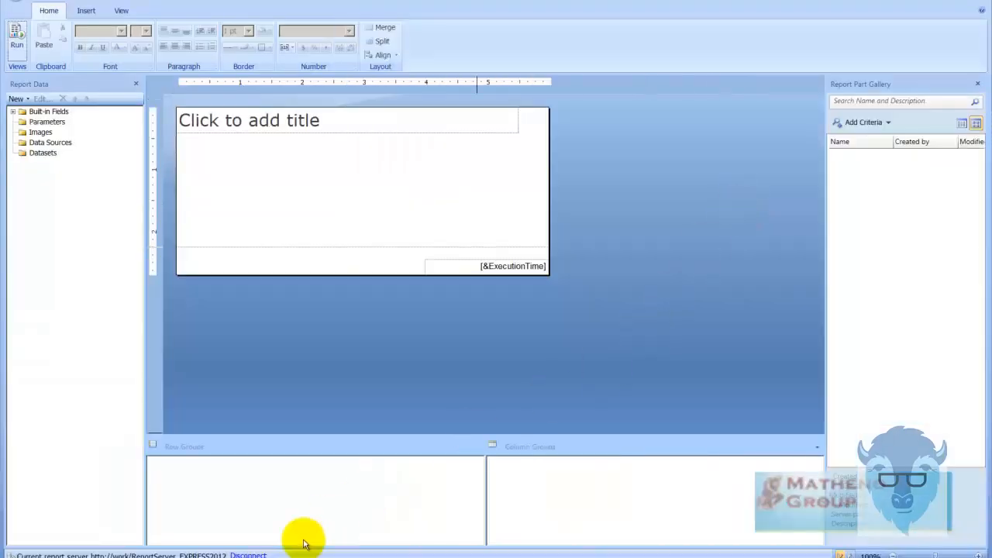
{"action": "mouse_move", "coordinate": [217, 552]}
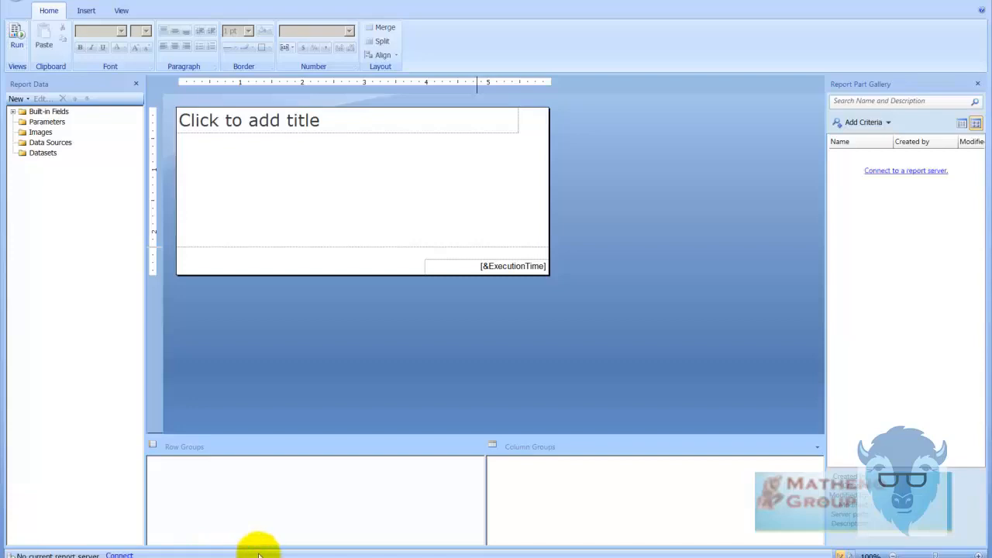
{"action": "mouse_move", "coordinate": [884, 189]}
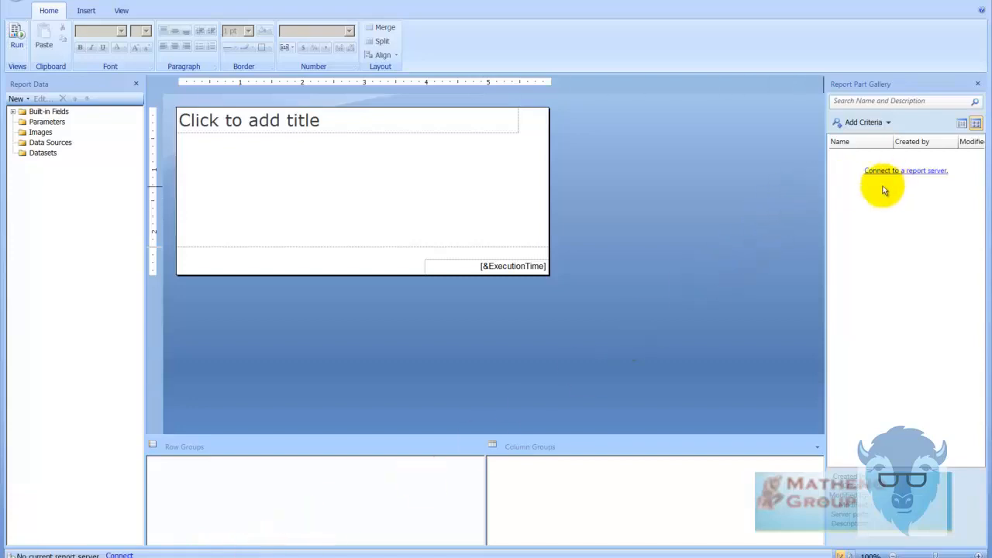
- Clear the EXPRESS2012 address in Connect to a report server and close without connecting
{"action": "left_click", "coordinate": [906, 171]}
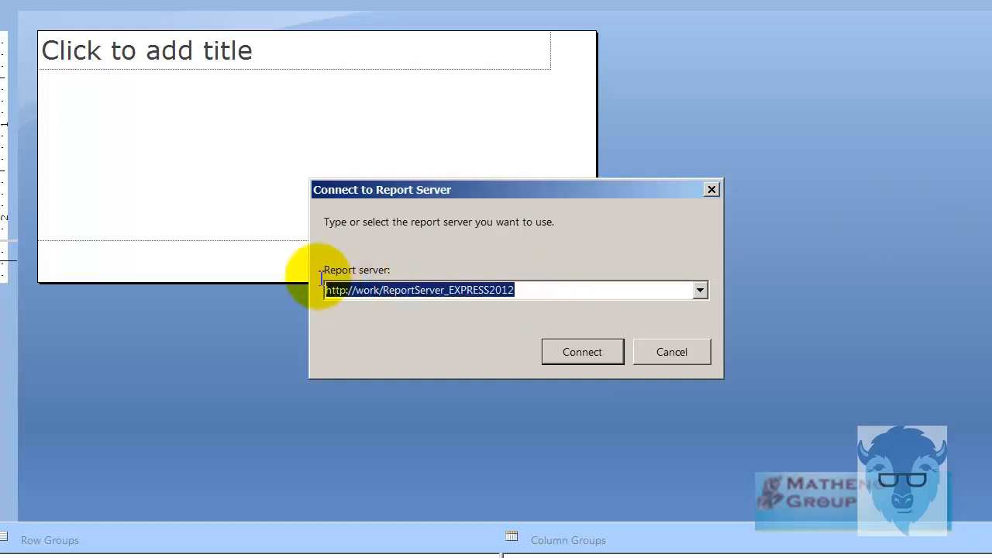
{"action": "key", "text": "Delete"}
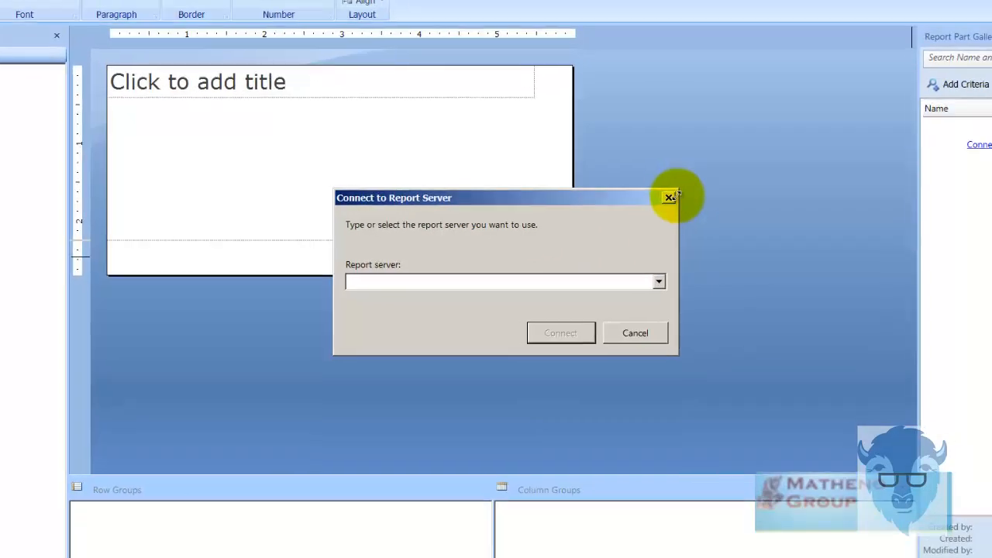
{"action": "left_click", "coordinate": [670, 198]}
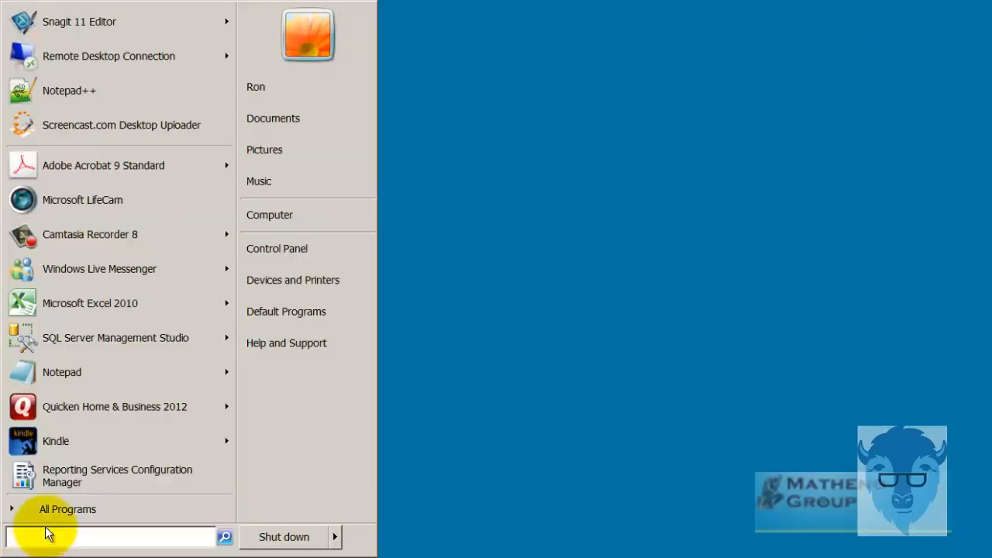
- Launch Reporting Services Configuration Manager from the SQL Server 2008 R2 Configuration Tools folder
{"action": "left_click", "coordinate": [56, 509]}
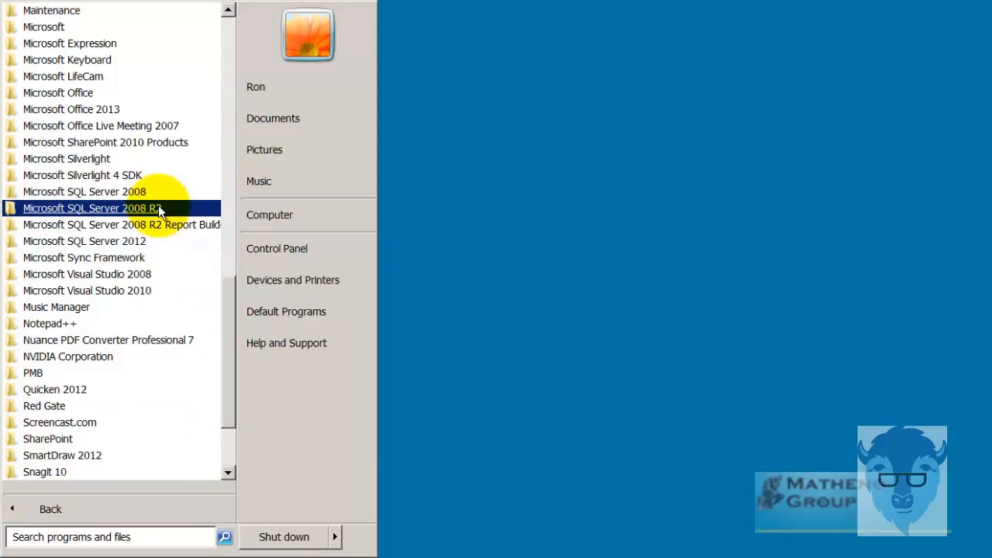
{"action": "left_click", "coordinate": [92, 208]}
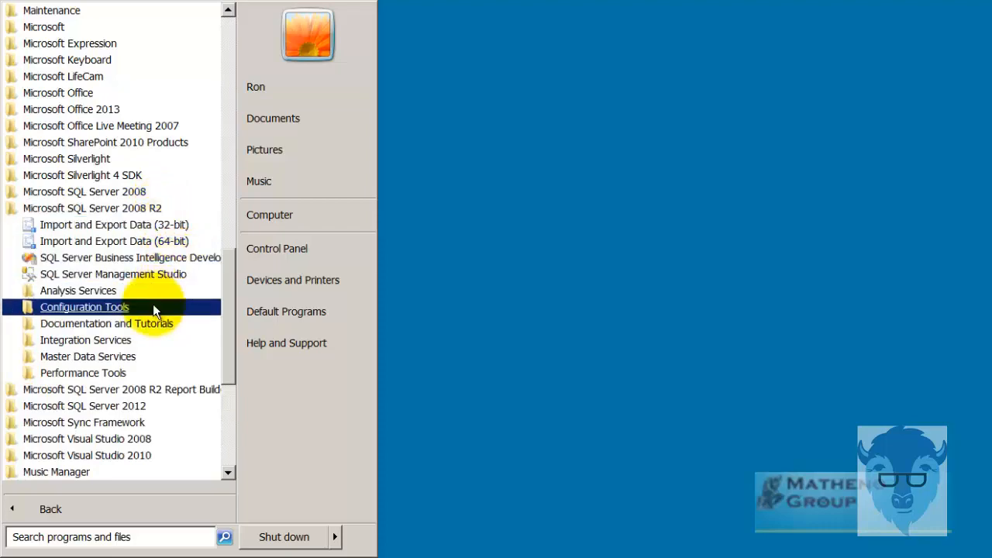
{"action": "left_click", "coordinate": [83, 307]}
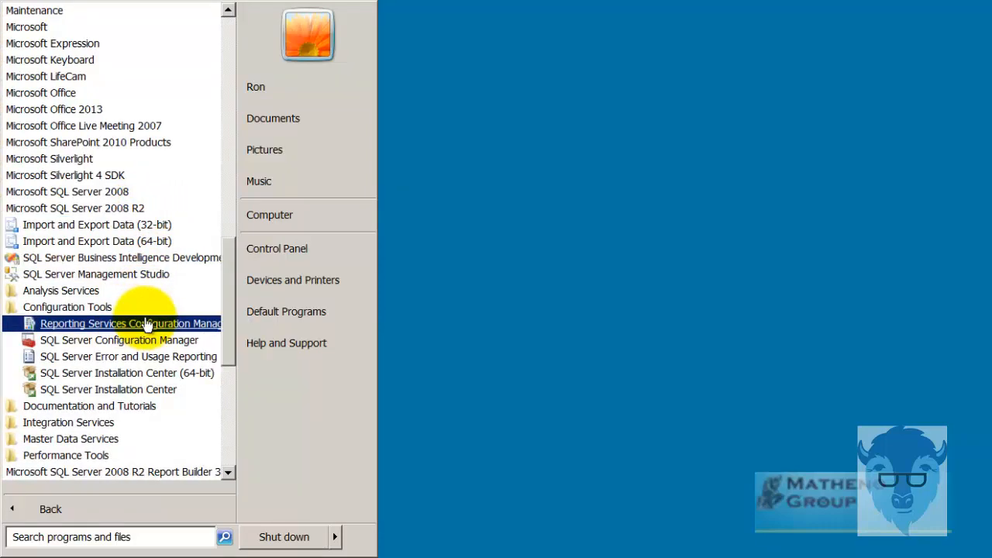
{"action": "left_click", "coordinate": [130, 324]}
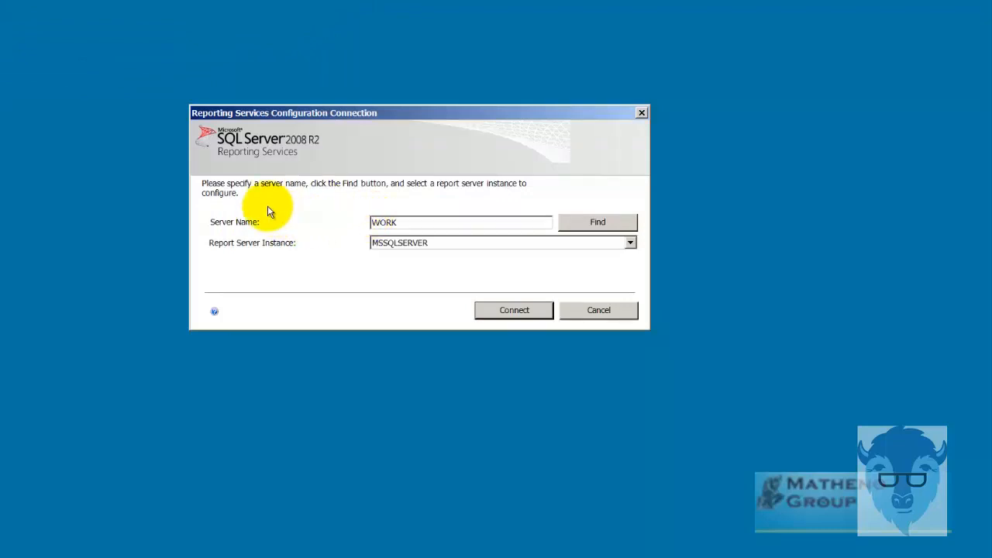
- Choose the MSSQLSERVER report server instance on WORK to connect to
{"action": "left_click", "coordinate": [460, 224]}
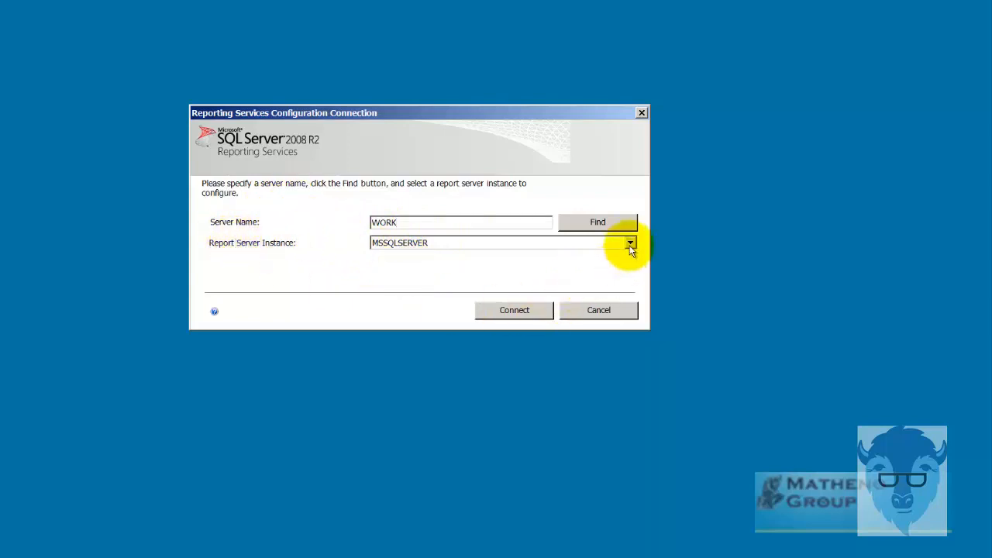
{"action": "left_click", "coordinate": [629, 242]}
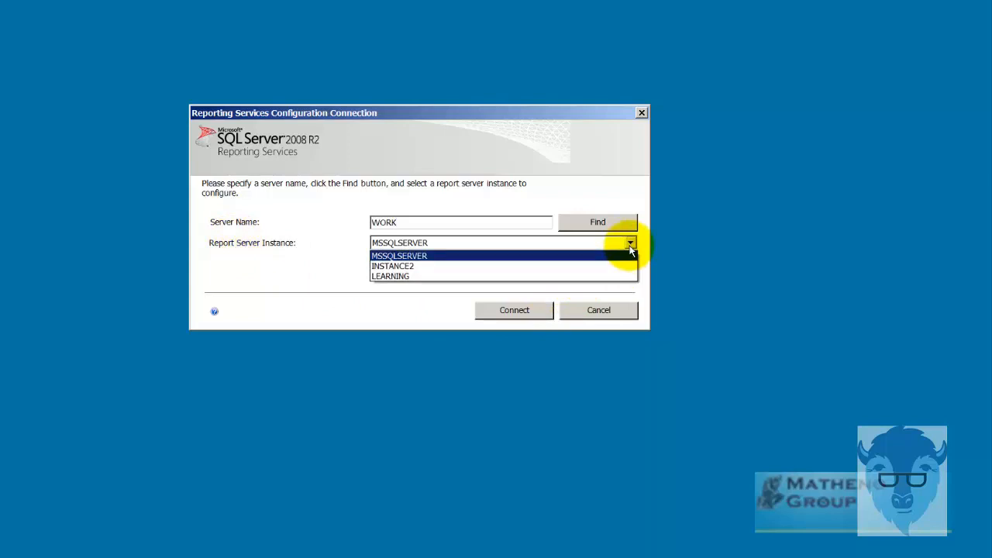
{"action": "left_click", "coordinate": [400, 255]}
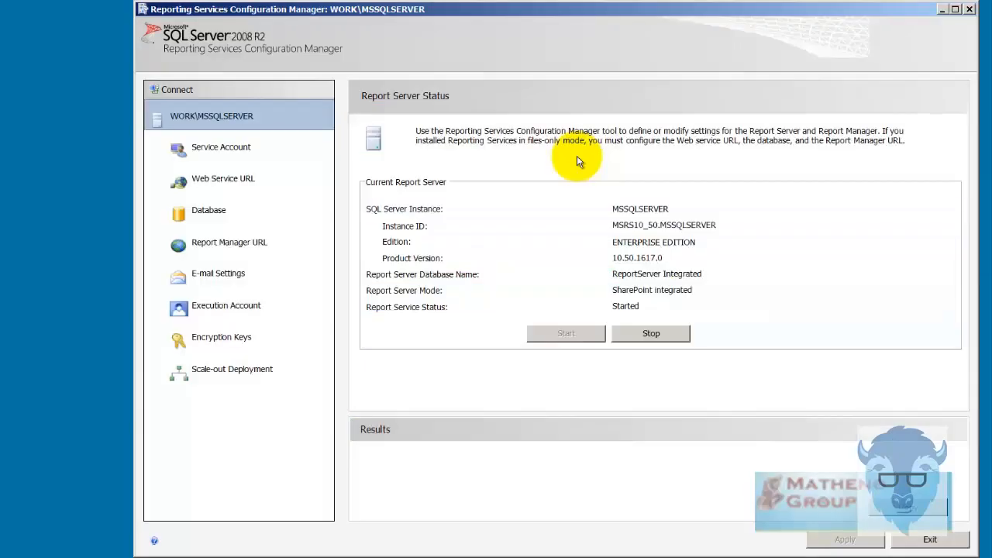
{"action": "mouse_move", "coordinate": [217, 186]}
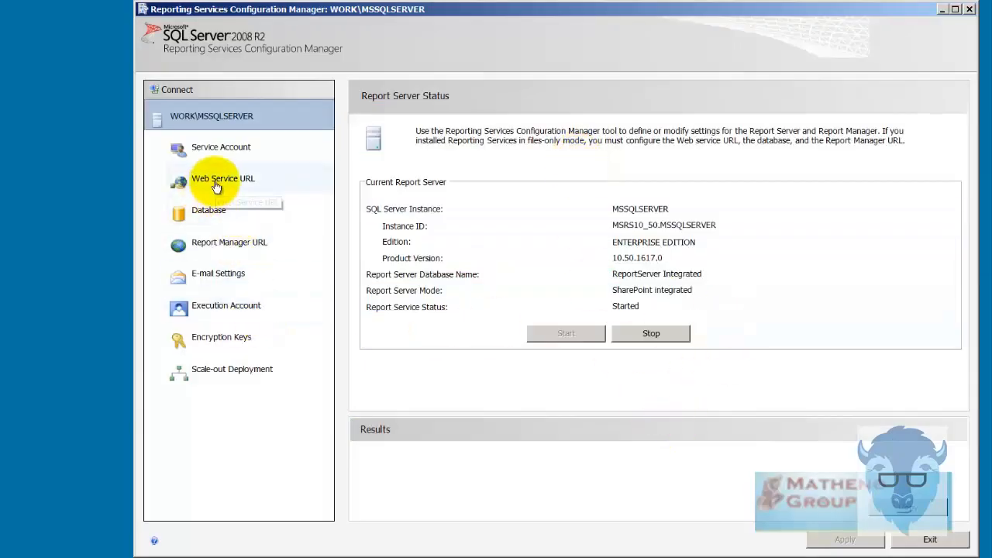
- Show the Web Service URL page with the ReportServerIntegrated virtual directory and its two URLs
{"action": "left_click", "coordinate": [223, 178]}
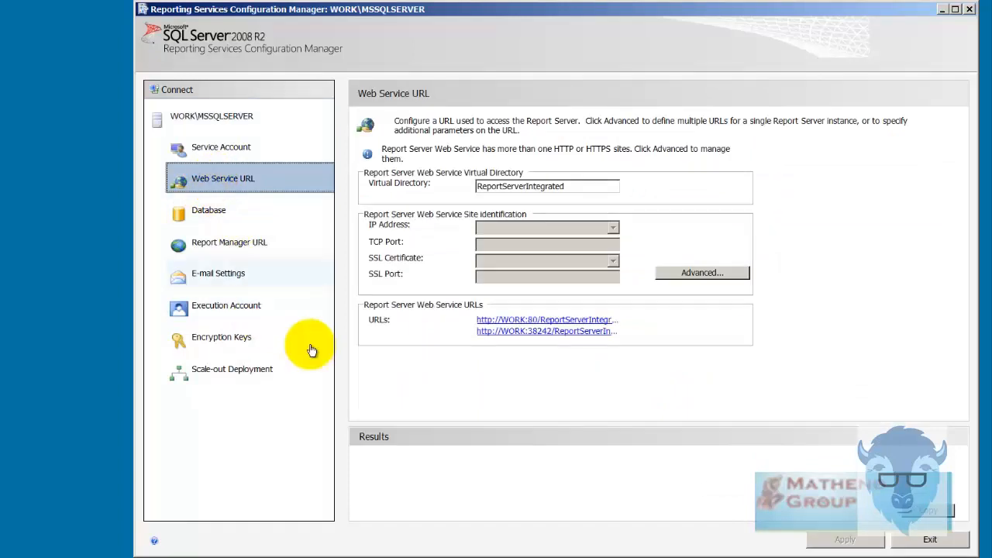
{"action": "mouse_move", "coordinate": [540, 332]}
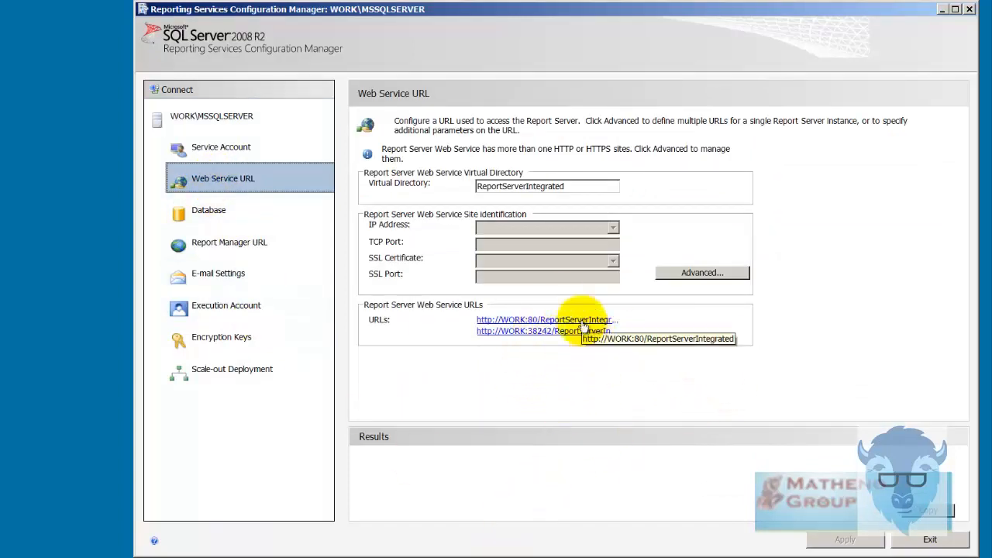
{"action": "mouse_move", "coordinate": [589, 363]}
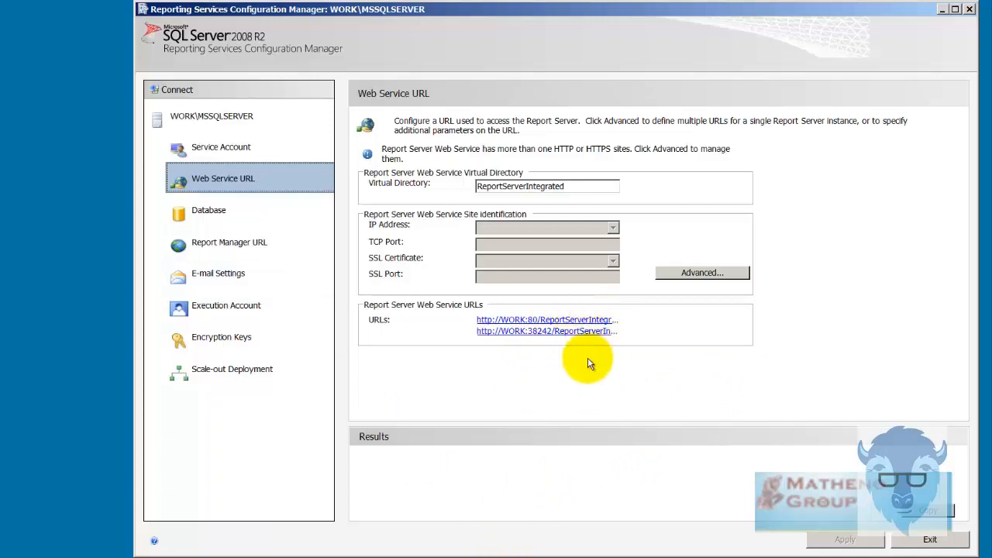
{"action": "mouse_move", "coordinate": [637, 376]}
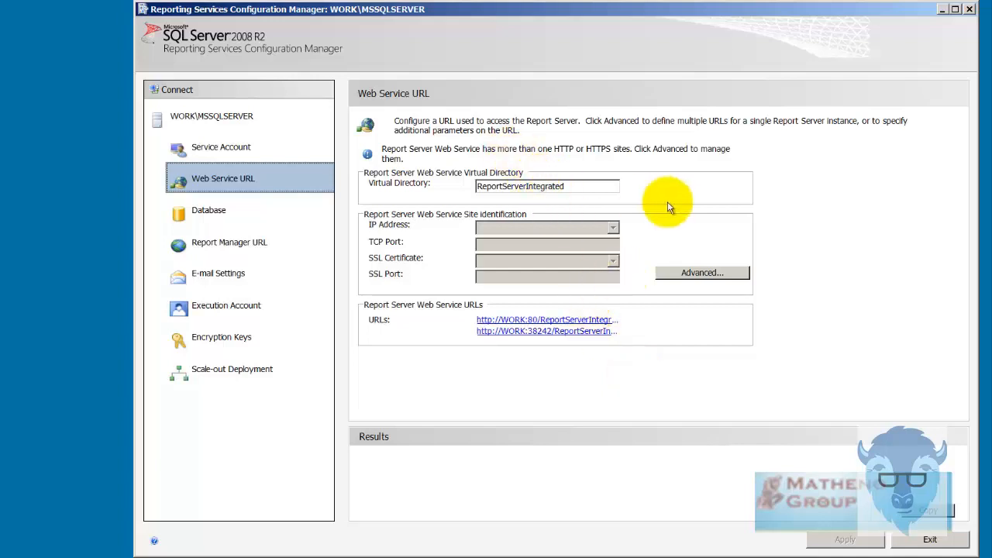
{"action": "mouse_move", "coordinate": [614, 369]}
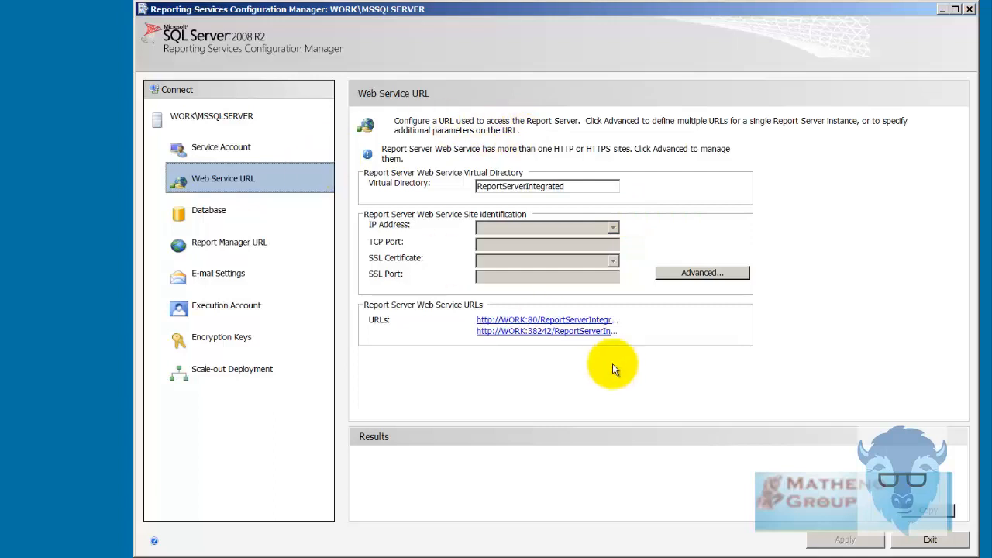
{"action": "mouse_move", "coordinate": [945, 84]}
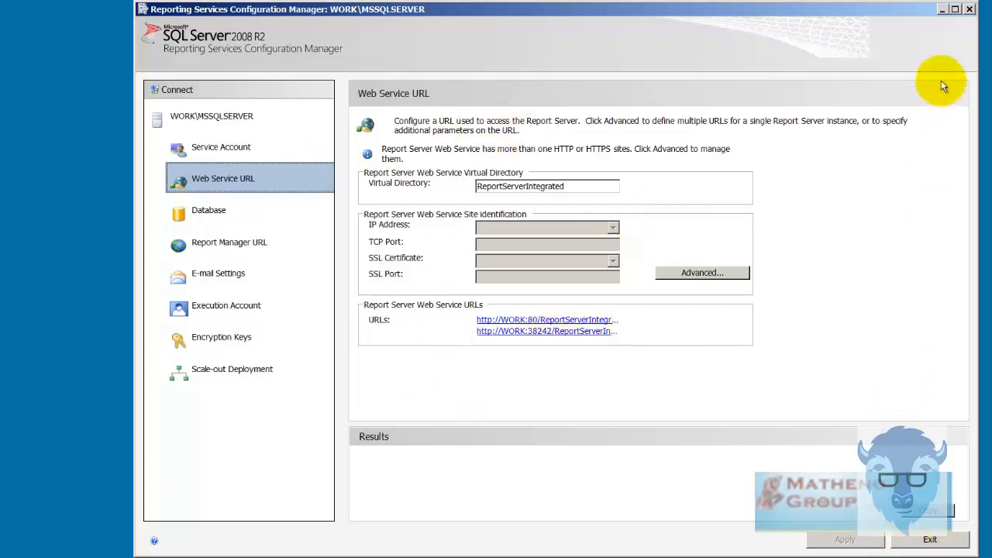
{"action": "mouse_move", "coordinate": [318, 320]}
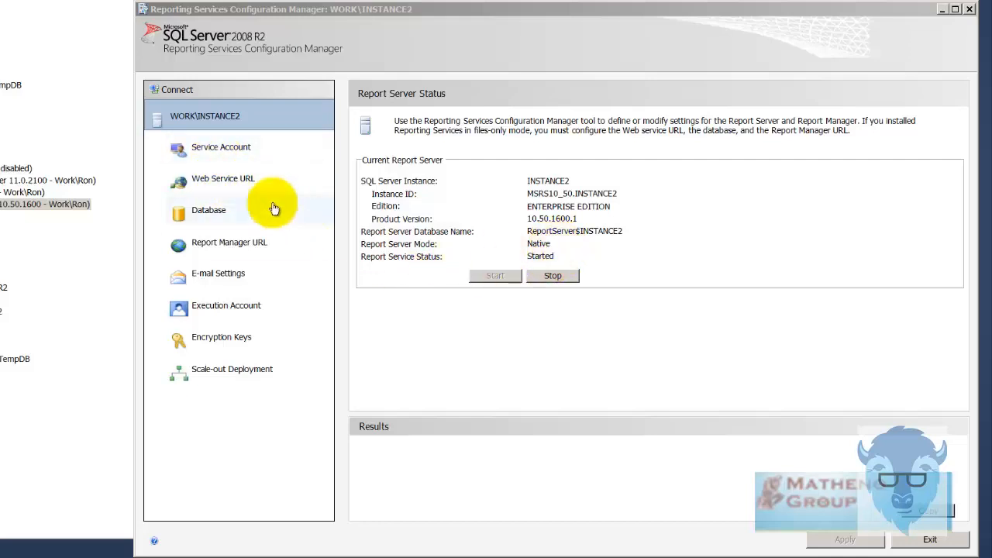
- Review INSTANCE2's Web Service and Report Manager URL pages and open the report server URL in the browser
{"action": "left_click", "coordinate": [223, 178]}
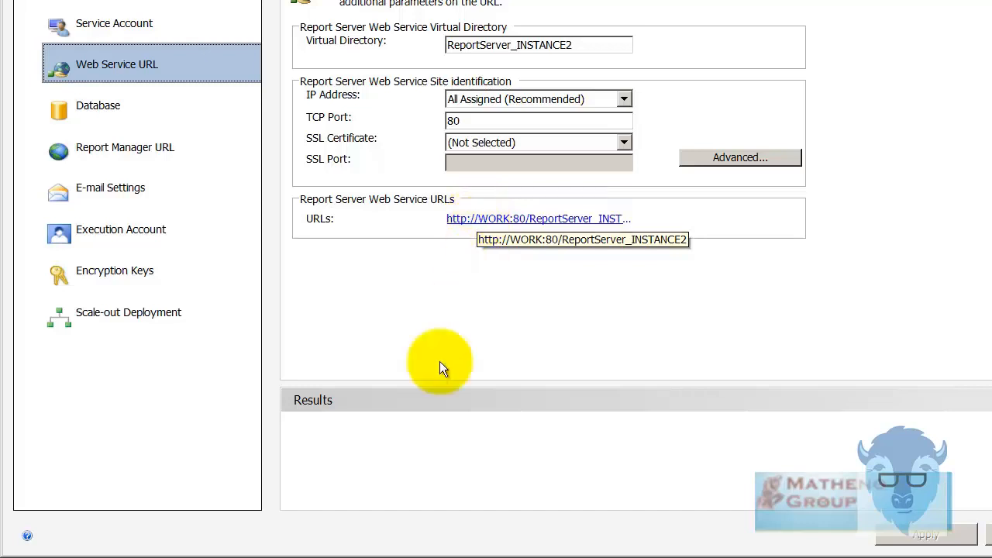
{"action": "left_click", "coordinate": [124, 148]}
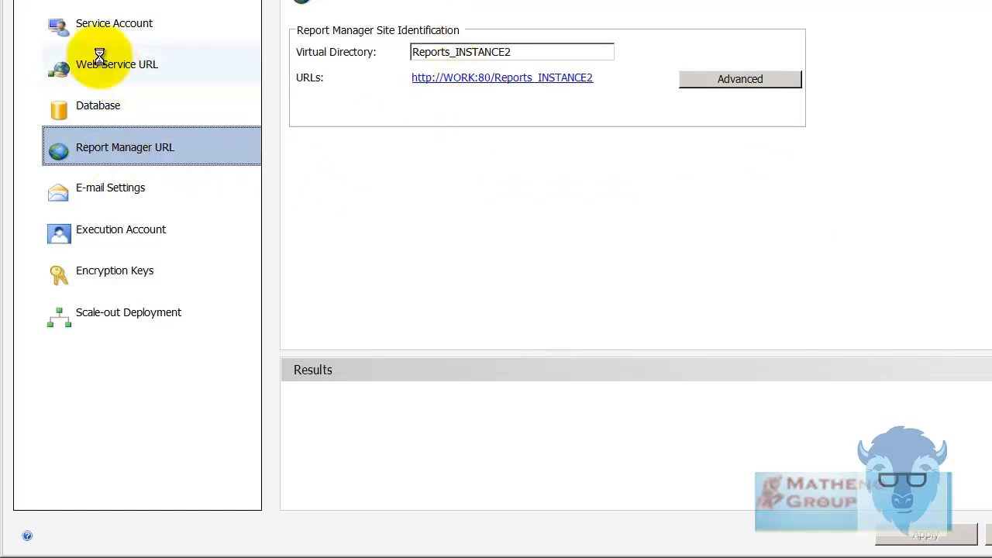
{"action": "left_click", "coordinate": [117, 65]}
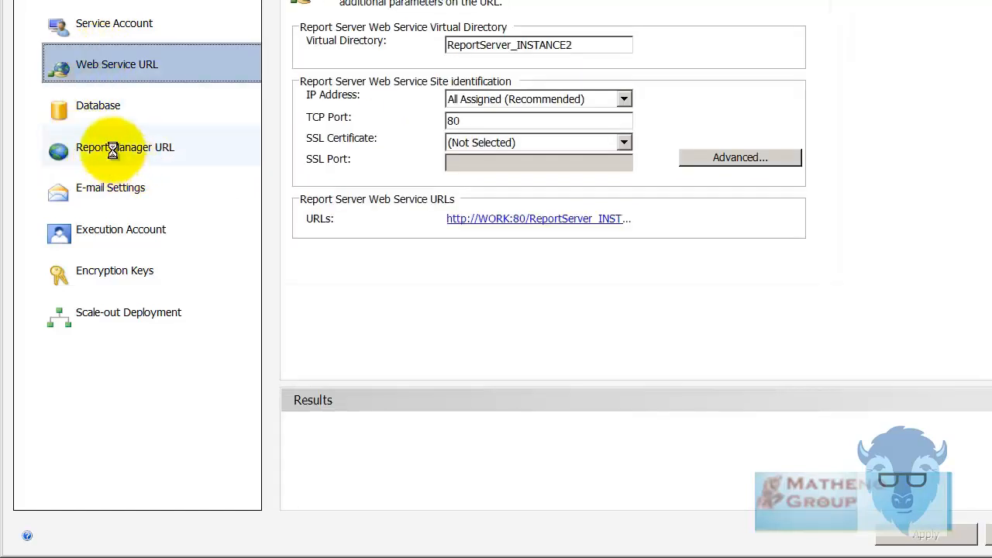
{"action": "left_click", "coordinate": [124, 147]}
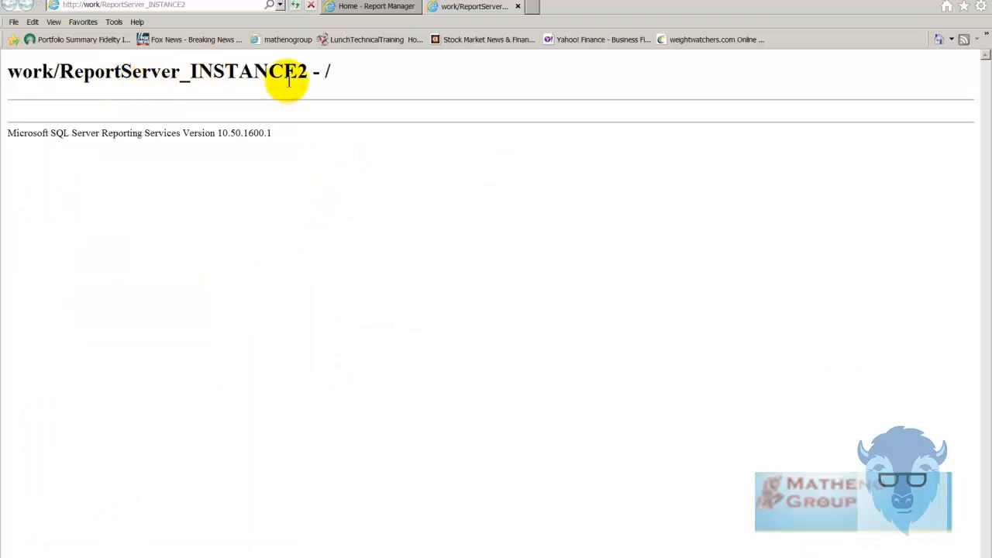
- Switch to the INSTANCE2 Report Manager home page, then show the open Report Builder windows
{"action": "left_click", "coordinate": [372, 6]}
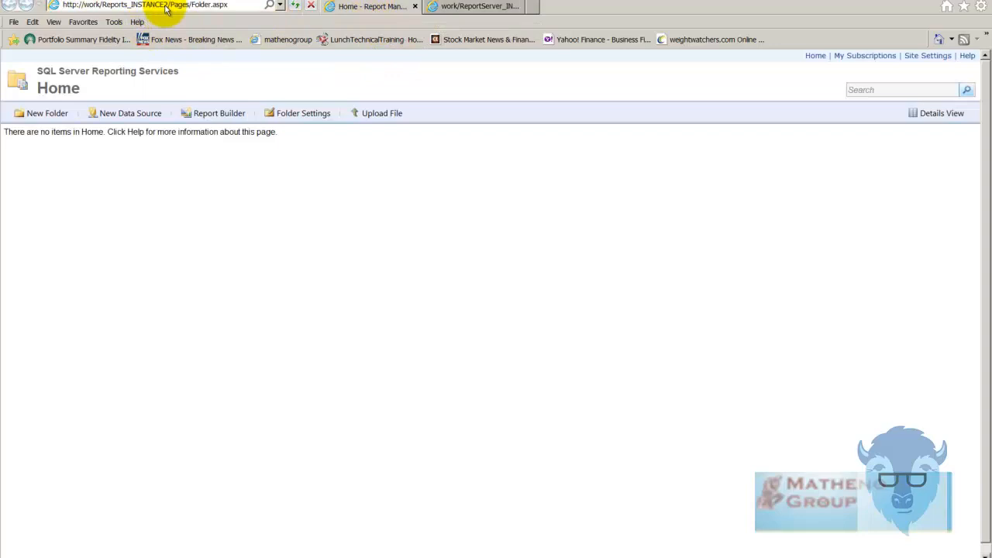
{"action": "mouse_move", "coordinate": [218, 12]}
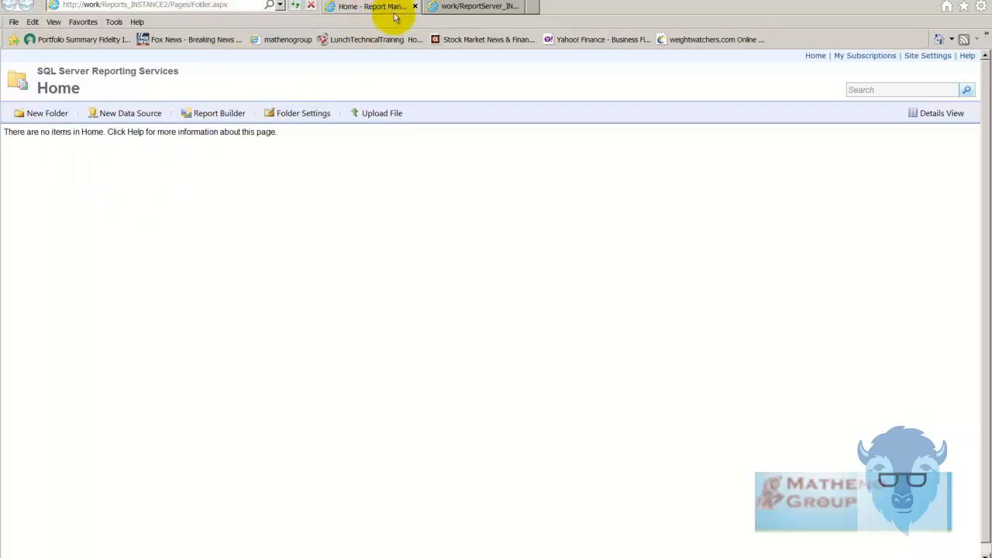
{"action": "left_click", "coordinate": [477, 6]}
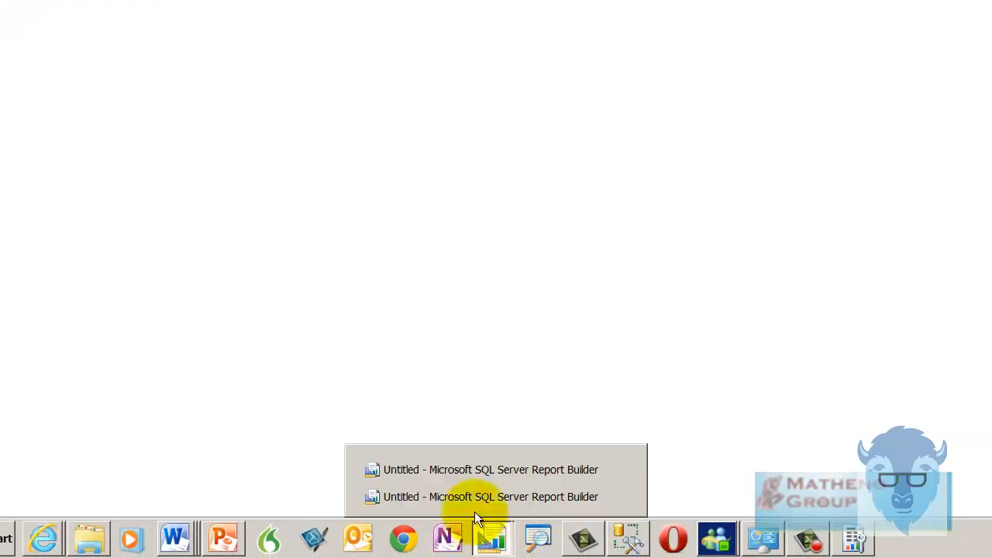
- Surface a Report Builder window and cancel its connection to the EXPRESS2012 report server
{"action": "left_click", "coordinate": [490, 469]}
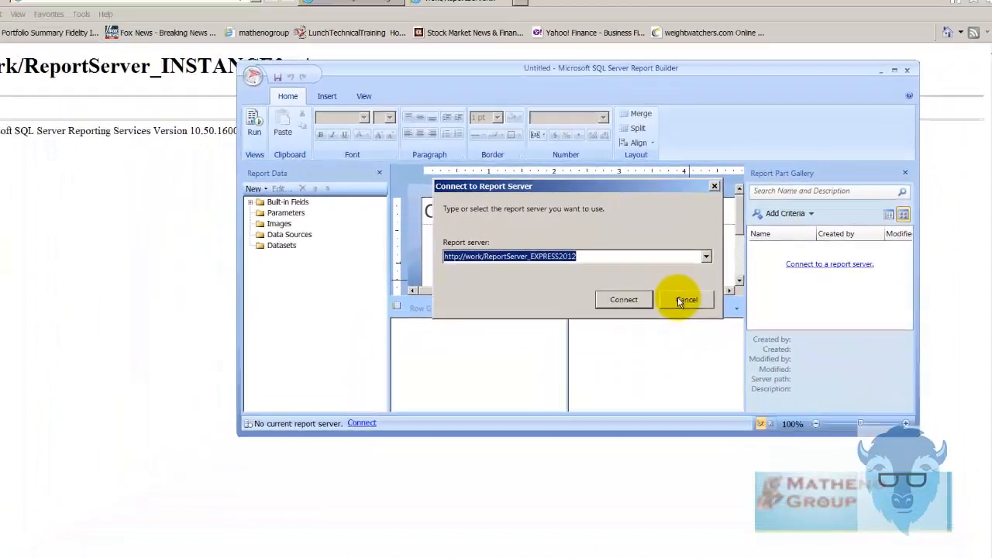
{"action": "left_click", "coordinate": [686, 299]}
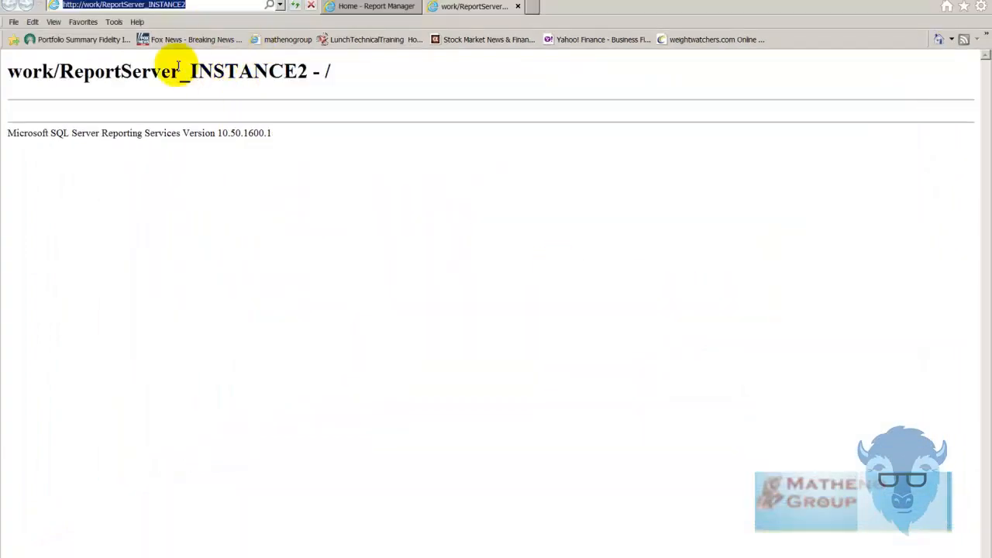
{"action": "mouse_move", "coordinate": [285, 71]}
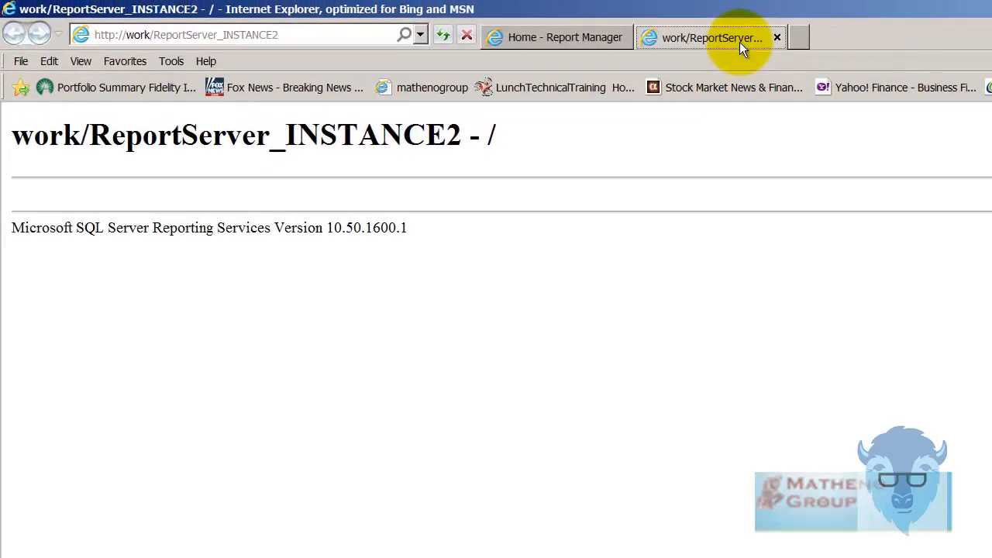
- View the empty INSTANCE2 Report Manager Home tab, then bring Report Builder back to the front
{"action": "left_click", "coordinate": [559, 37]}
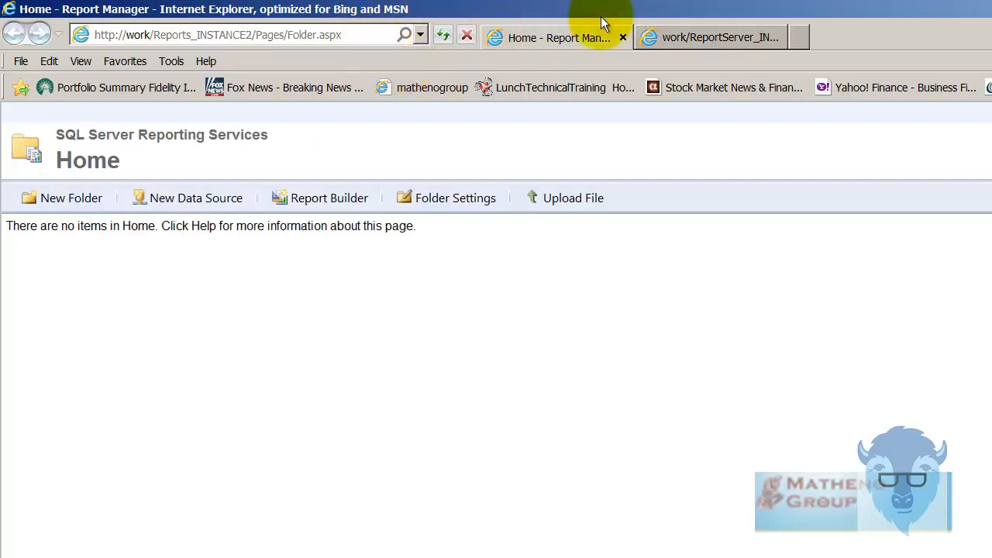
{"action": "mouse_move", "coordinate": [561, 37]}
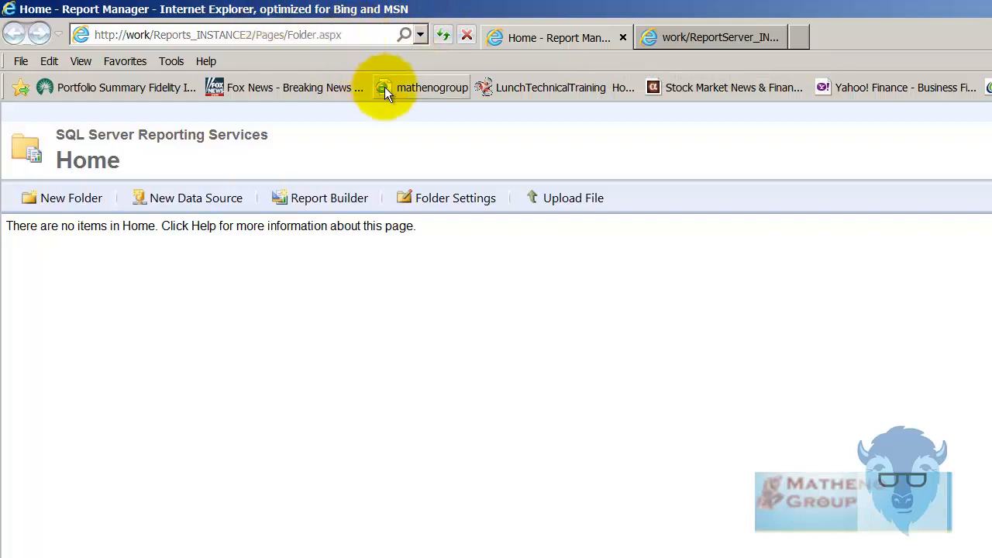
{"action": "left_click", "coordinate": [711, 37]}
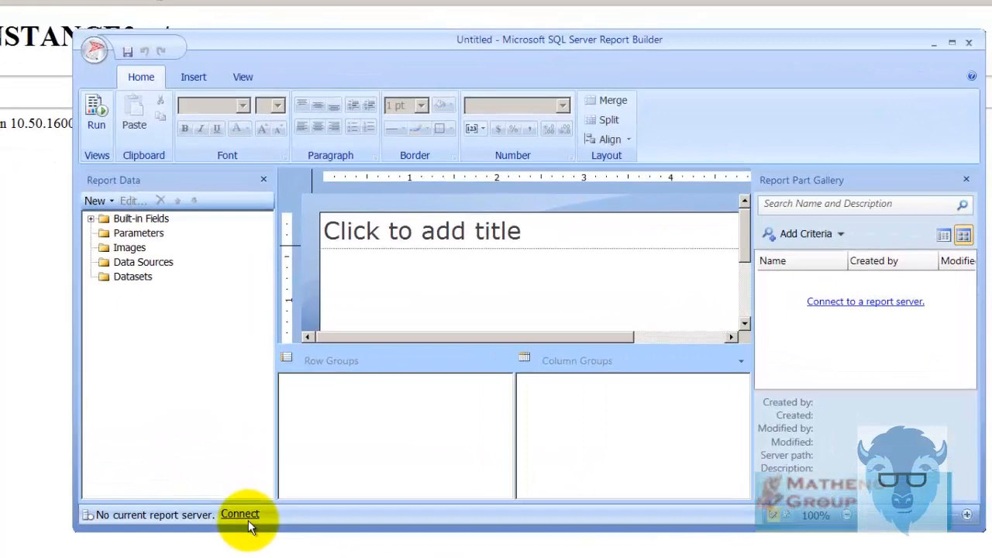
- Connect Report Builder to the INSTANCE2 report server and resize the window to fill the screen
{"action": "left_click", "coordinate": [239, 515]}
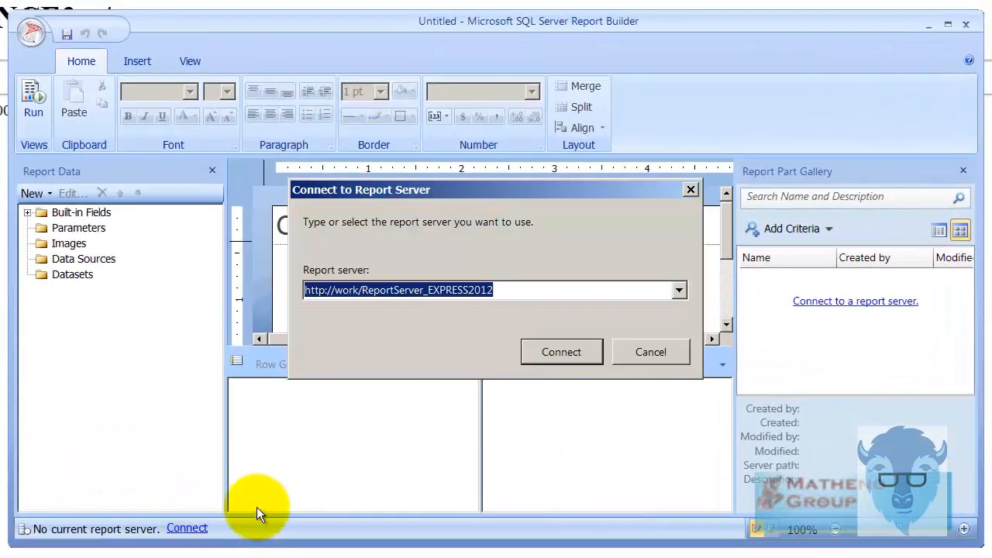
{"action": "left_click", "coordinate": [561, 352]}
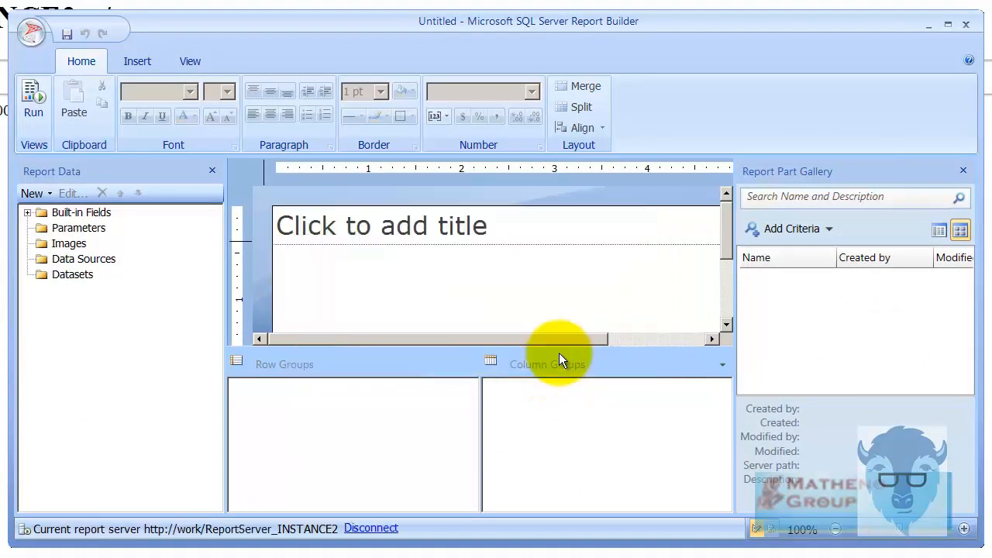
{"action": "mouse_move", "coordinate": [743, 211]}
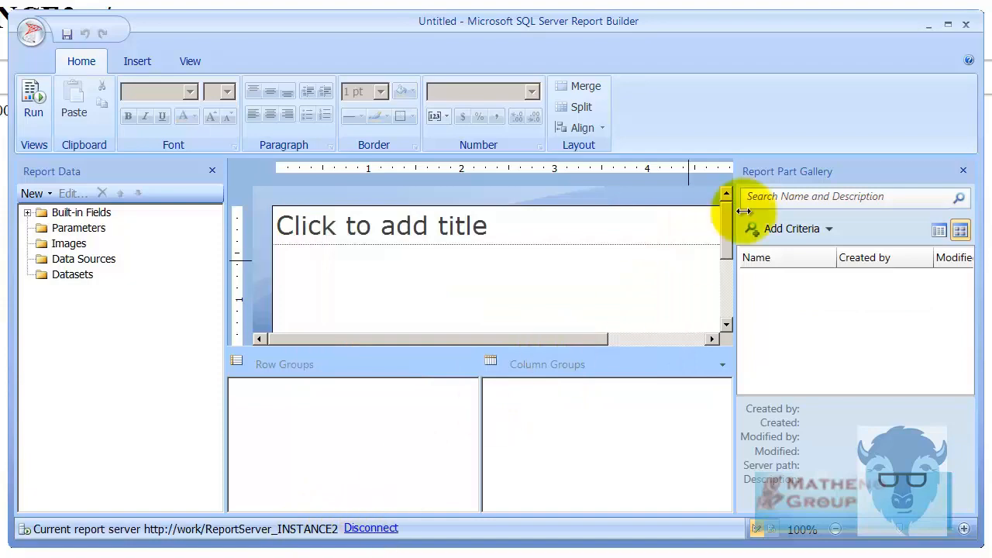
{"action": "left_click", "coordinate": [943, 23]}
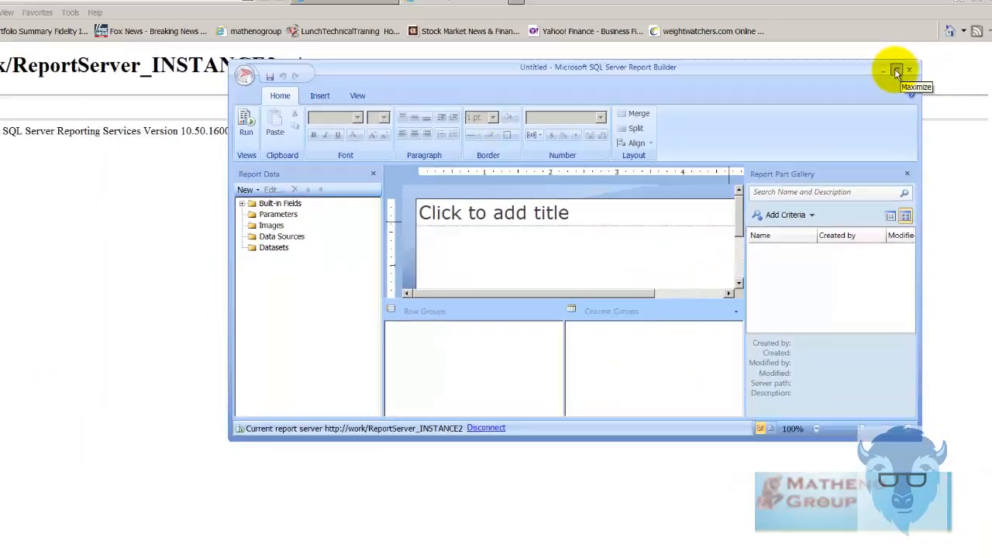
{"action": "left_click", "coordinate": [893, 69]}
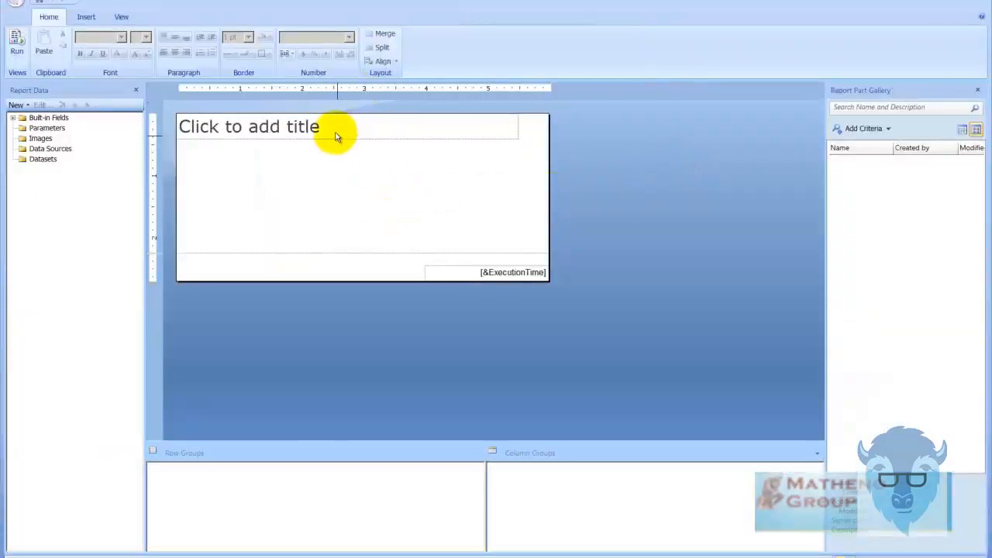
- Set the report title to 'test' and return from the run preview to design view
{"action": "left_click", "coordinate": [338, 127]}
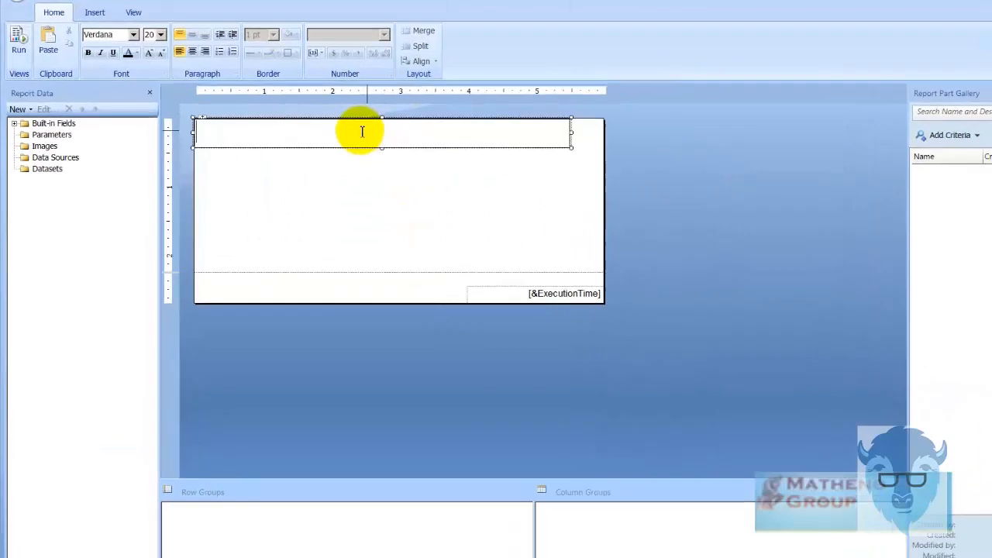
{"action": "type", "text": "test"}
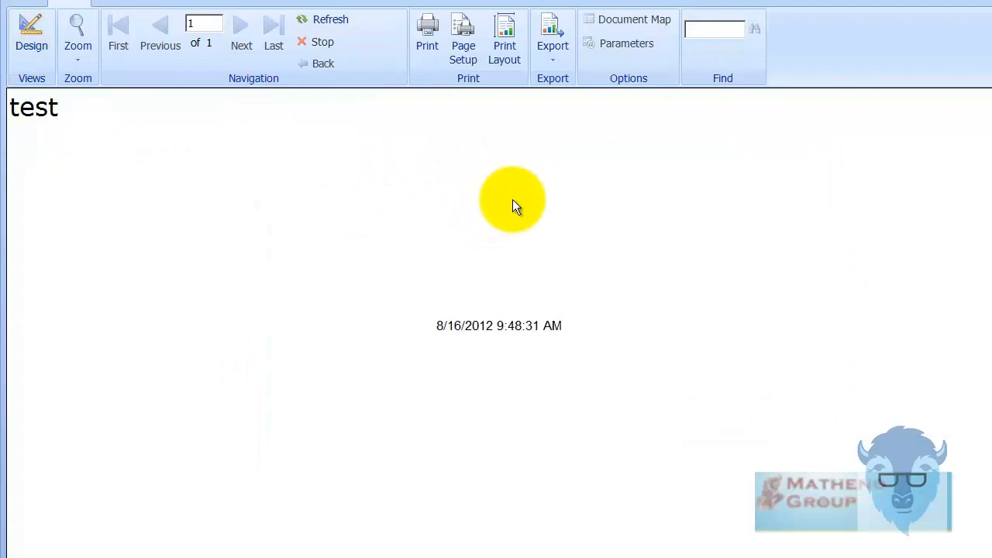
{"action": "left_click", "coordinate": [33, 31]}
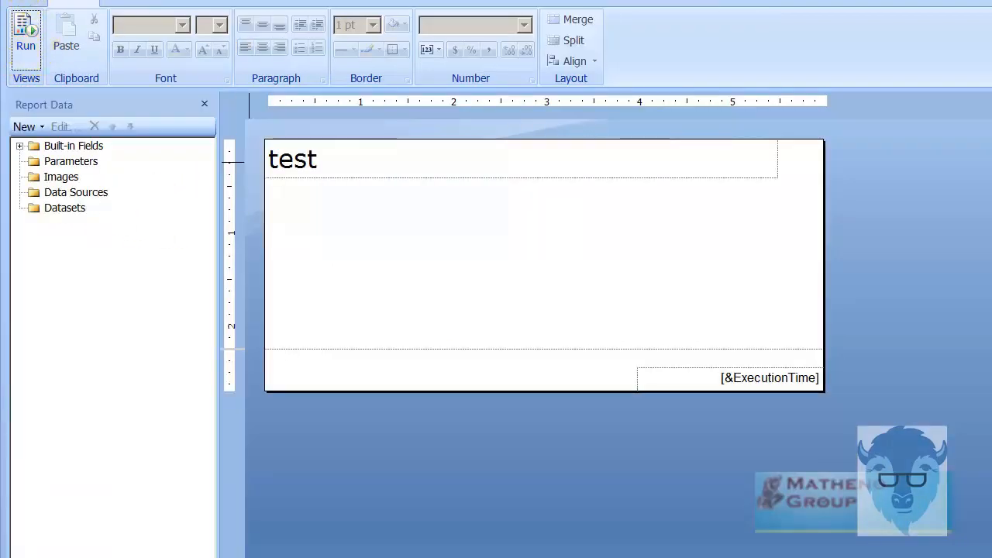
{"action": "left_click", "coordinate": [25, 18]}
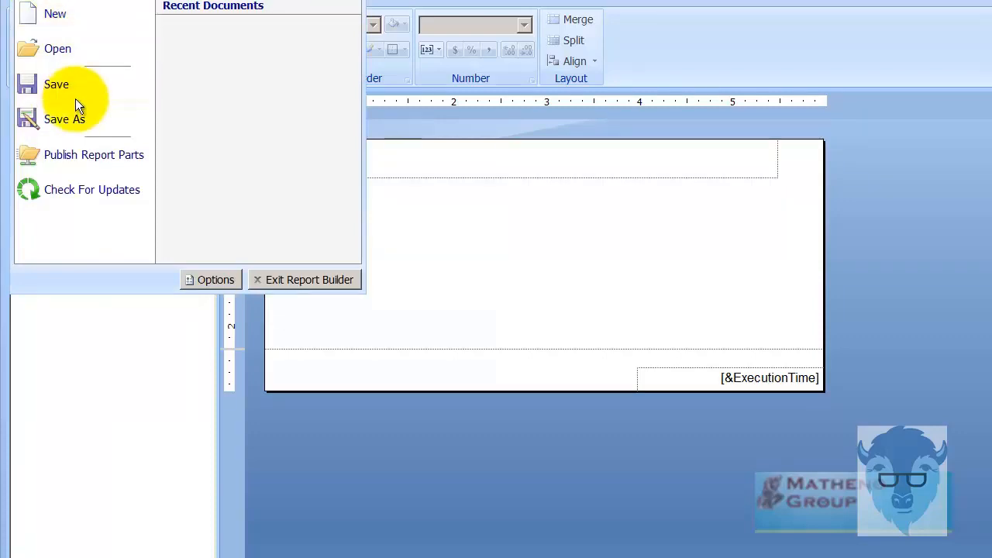
{"action": "left_click", "coordinate": [65, 118]}
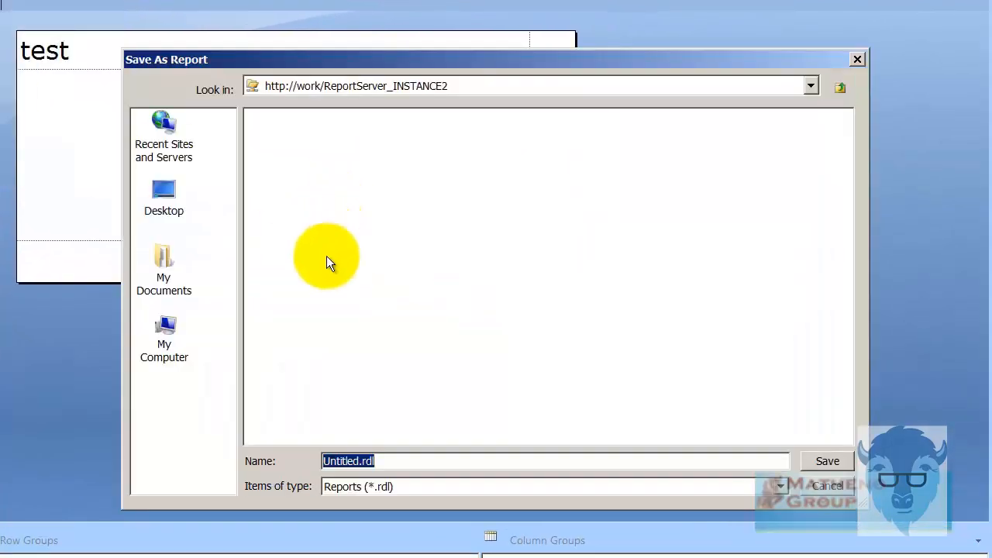
{"action": "type", "text": "test"}
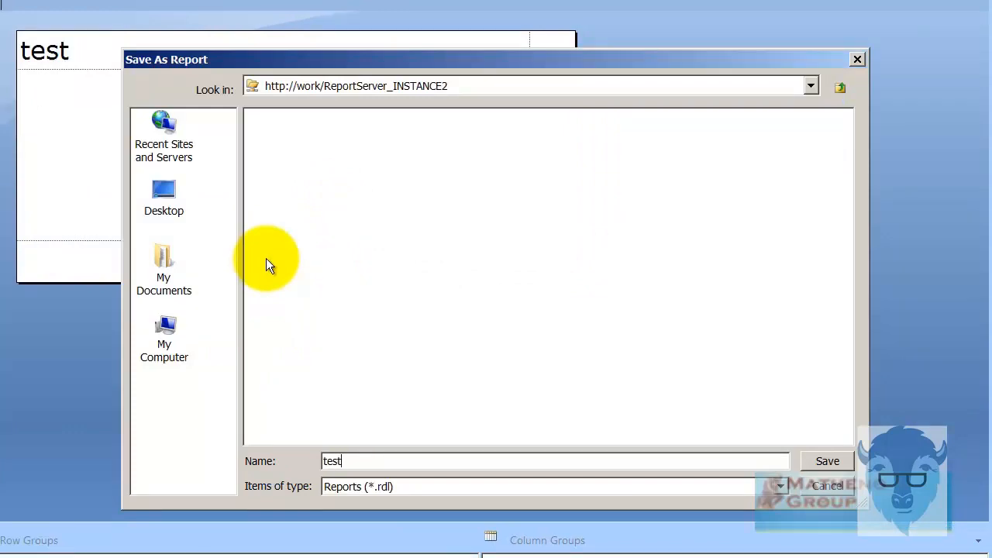
{"action": "mouse_move", "coordinate": [344, 109]}
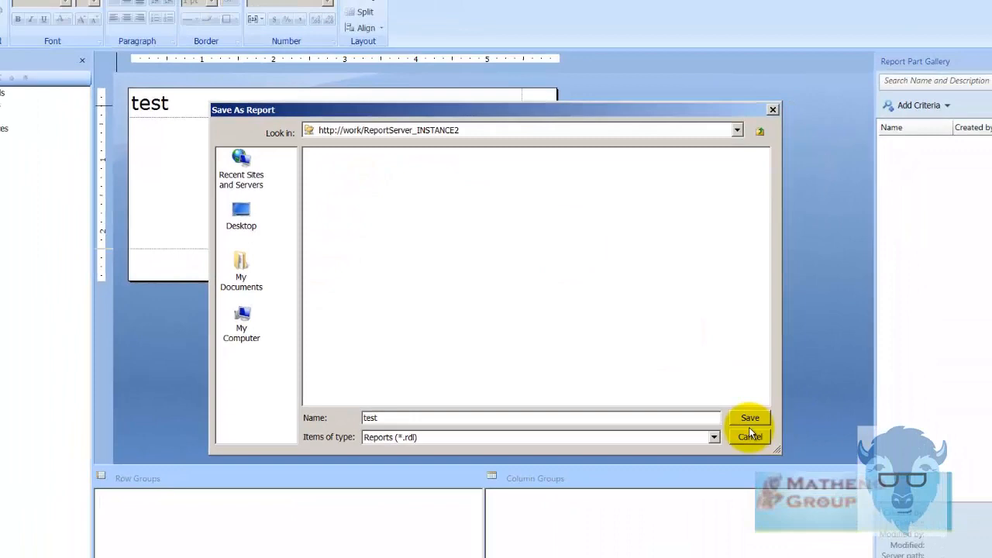
{"action": "left_click", "coordinate": [750, 418]}
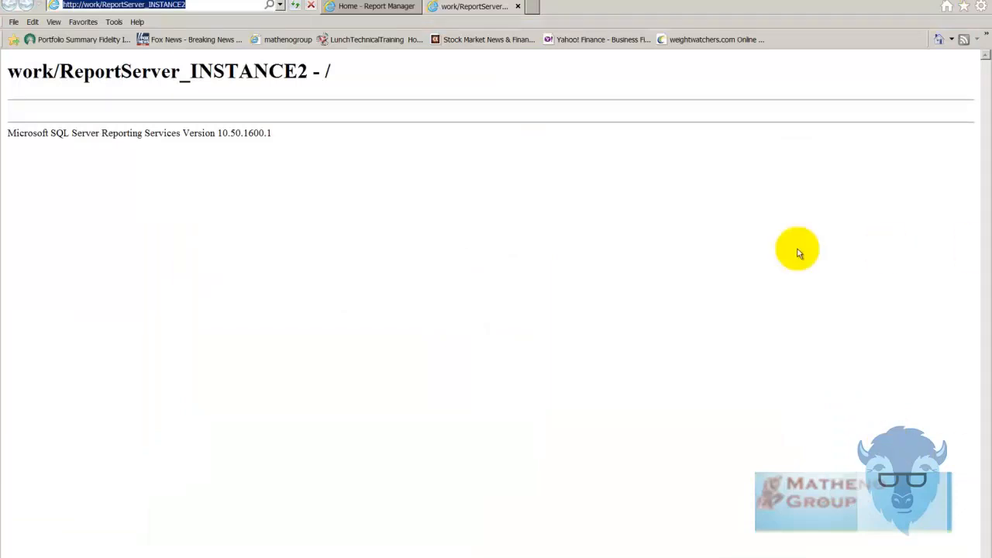
{"action": "mouse_move", "coordinate": [474, 6]}
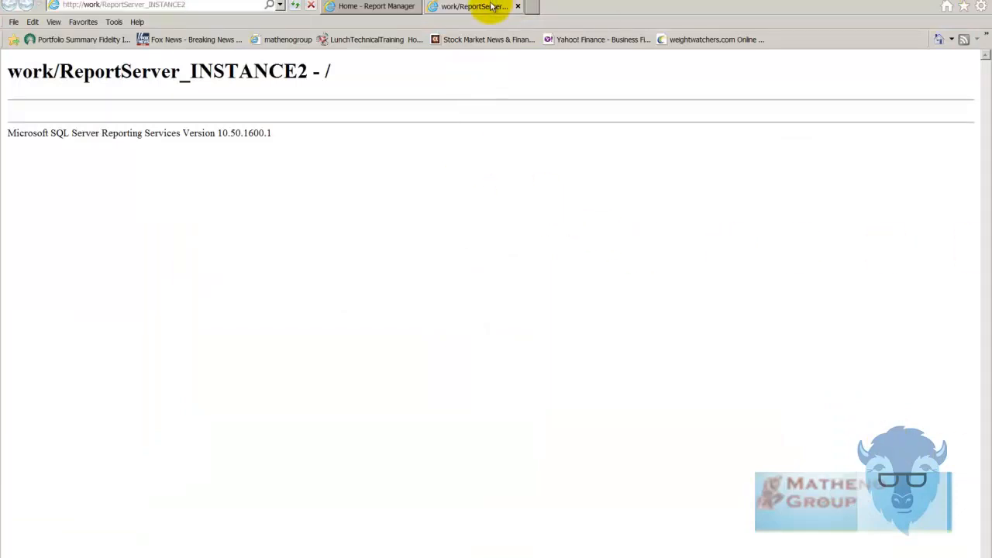
- Refresh the INSTANCE2 Report Manager Home to list the test report and open it rendered
{"action": "left_click", "coordinate": [371, 6]}
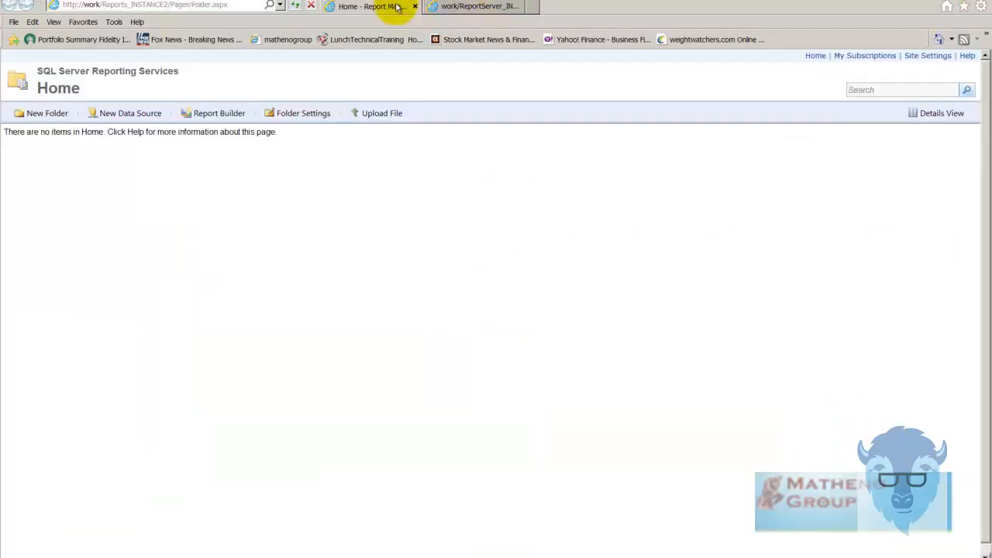
{"action": "mouse_move", "coordinate": [521, 177]}
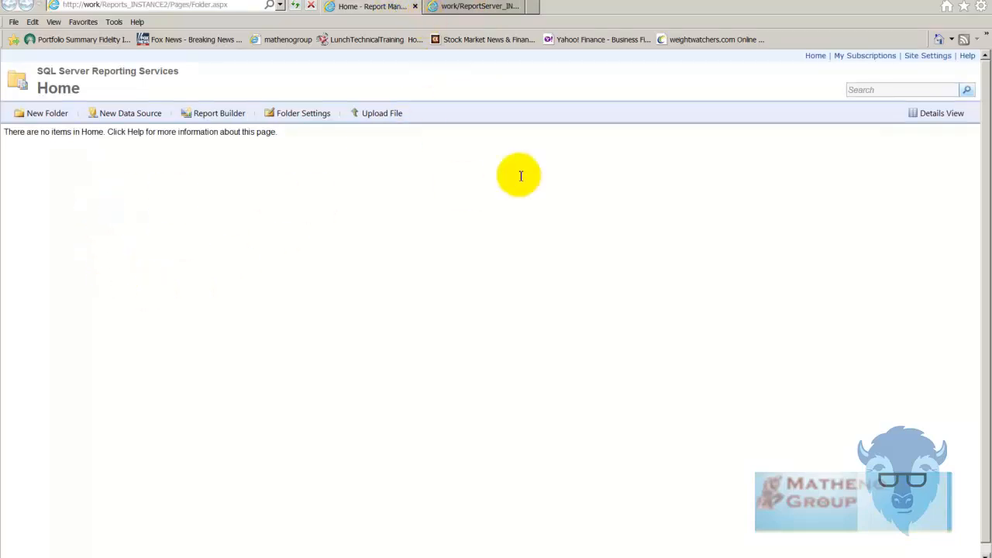
{"action": "mouse_move", "coordinate": [299, 6]}
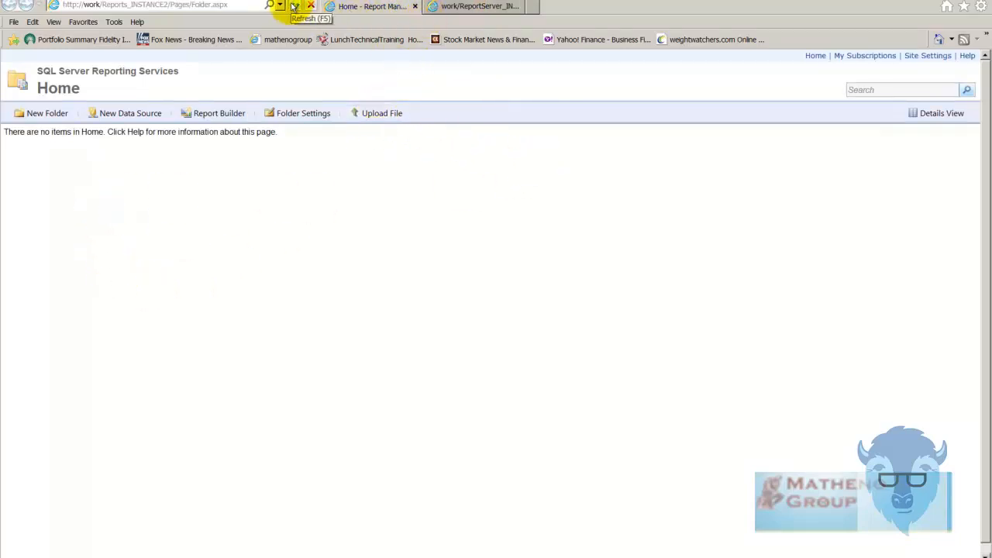
{"action": "left_click", "coordinate": [295, 7]}
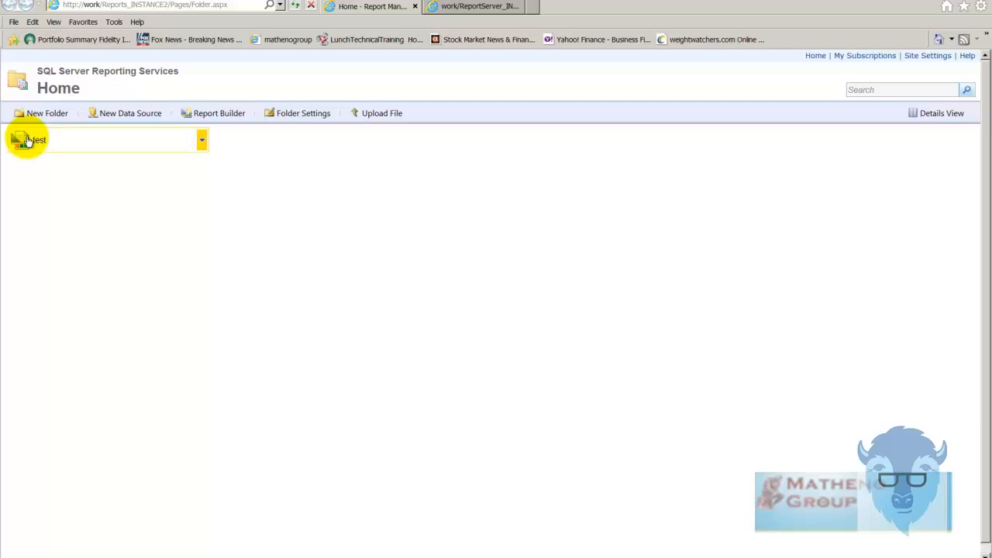
{"action": "left_click", "coordinate": [36, 143]}
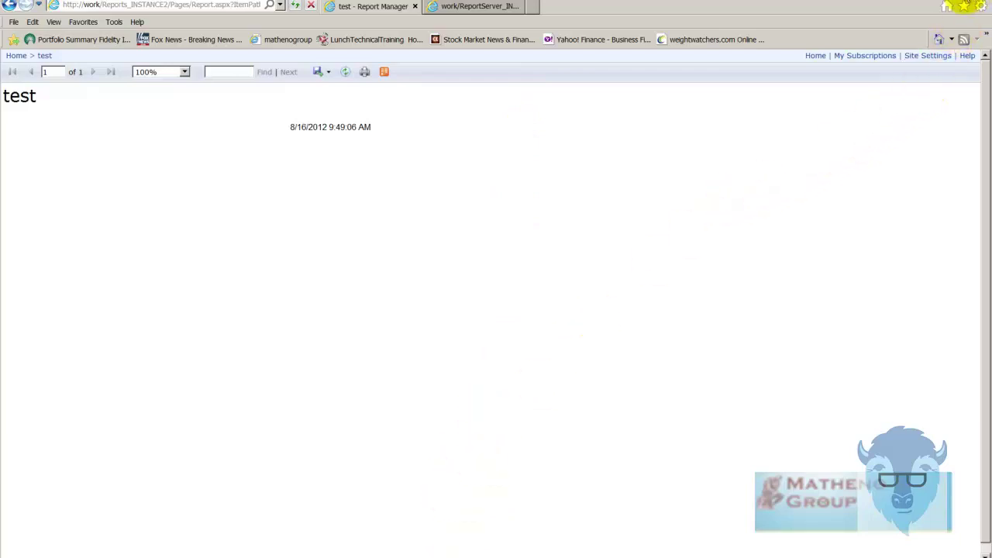
{"action": "mouse_move", "coordinate": [670, 198]}
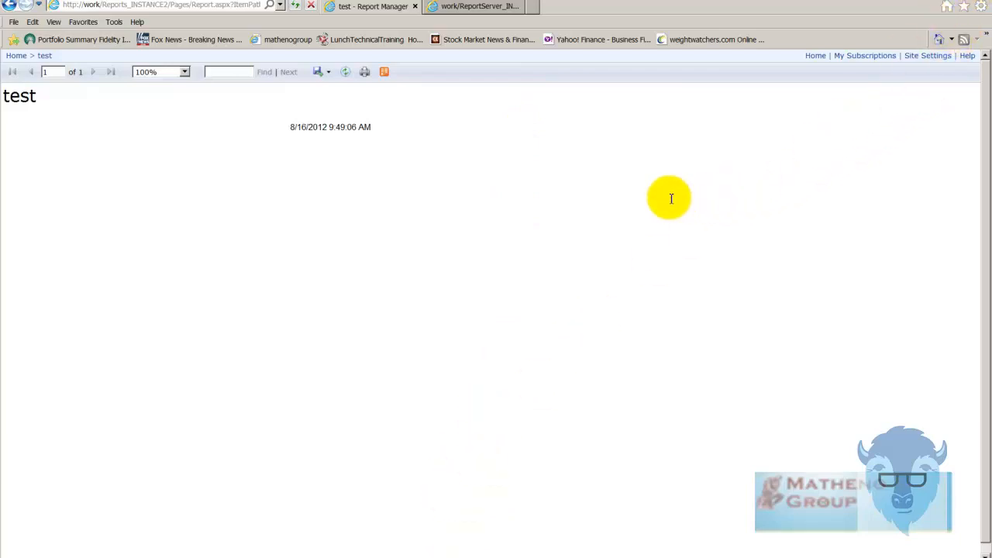
{"action": "mouse_move", "coordinate": [642, 176]}
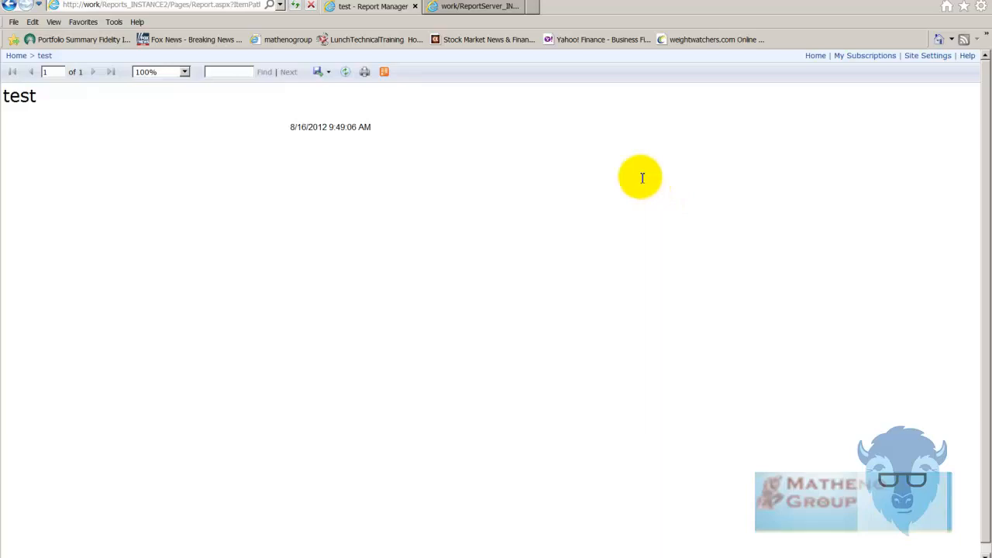
{"action": "mouse_move", "coordinate": [620, 186]}
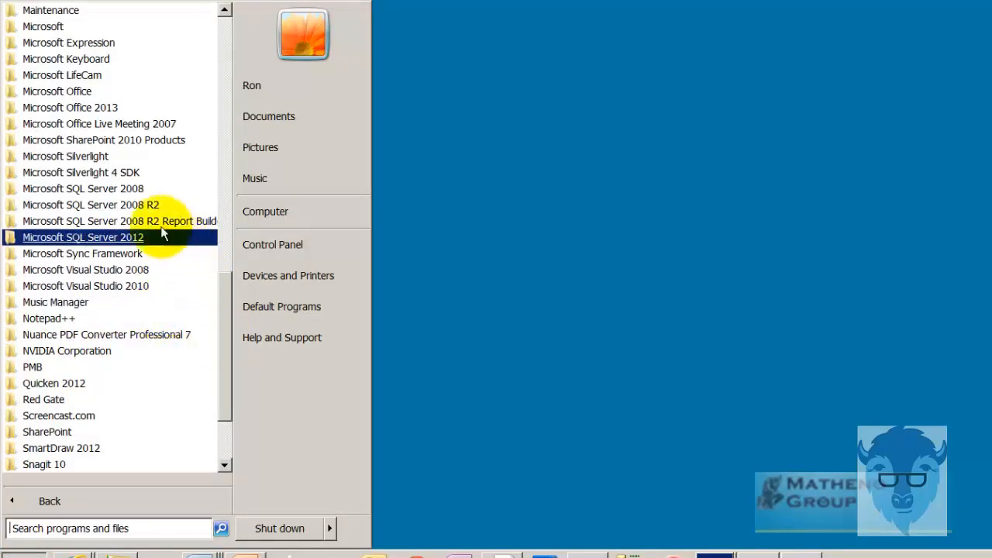
- Expand the Microsoft SQL Server 2012 program group in the Start menu
{"action": "left_click", "coordinate": [83, 237]}
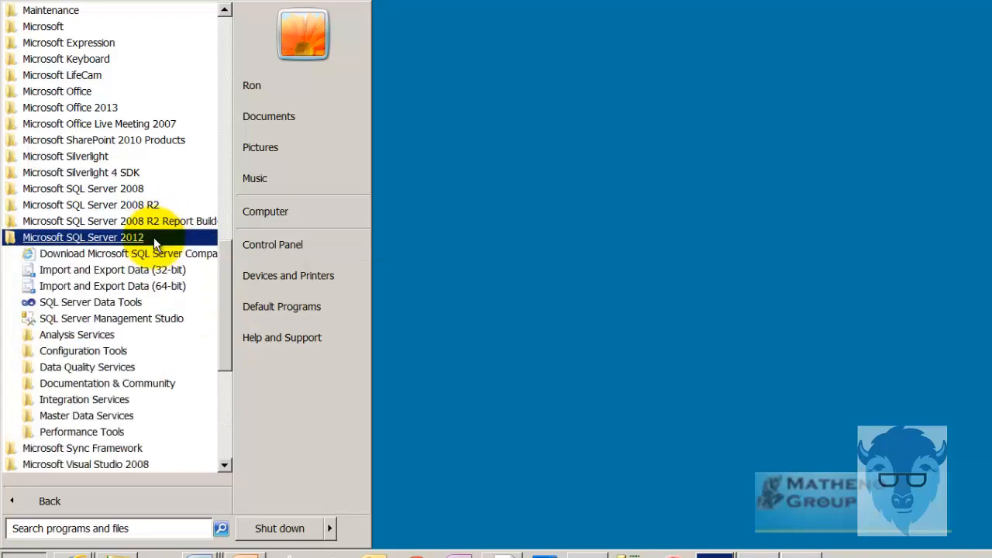
{"action": "mouse_move", "coordinate": [90, 237]}
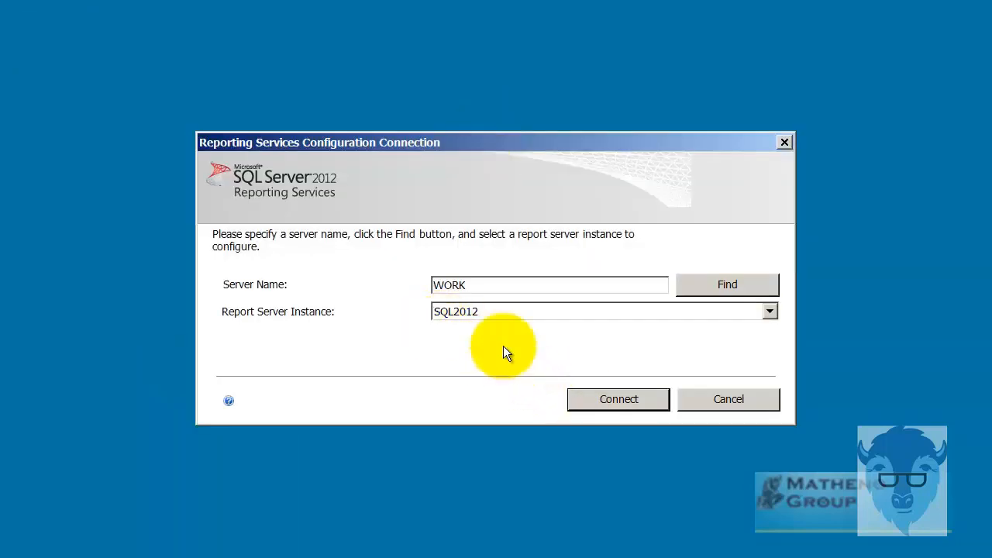
{"action": "mouse_move", "coordinate": [639, 386]}
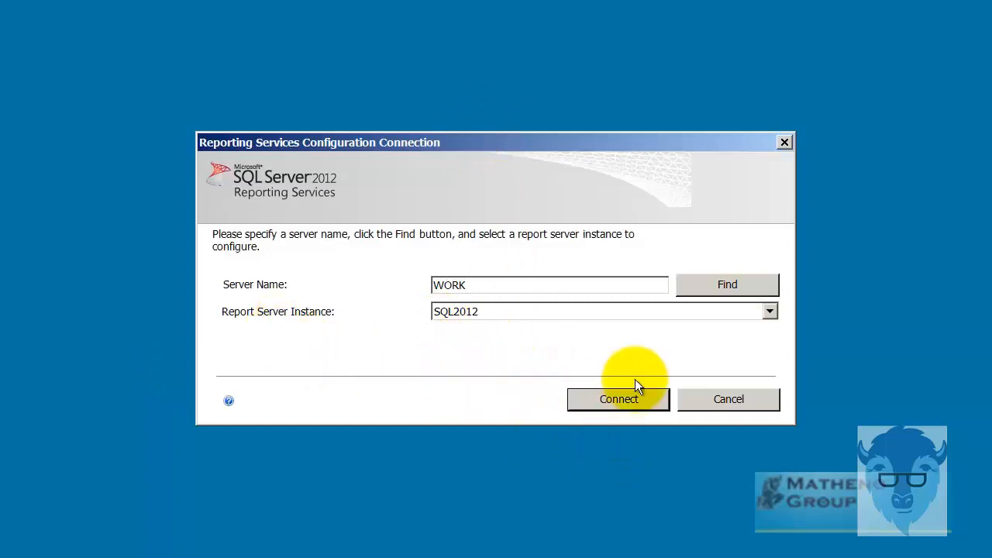
- Connect to WORK\SQL2012 and view its ReportServer_SQL2012 web service URL
{"action": "left_click", "coordinate": [619, 400]}
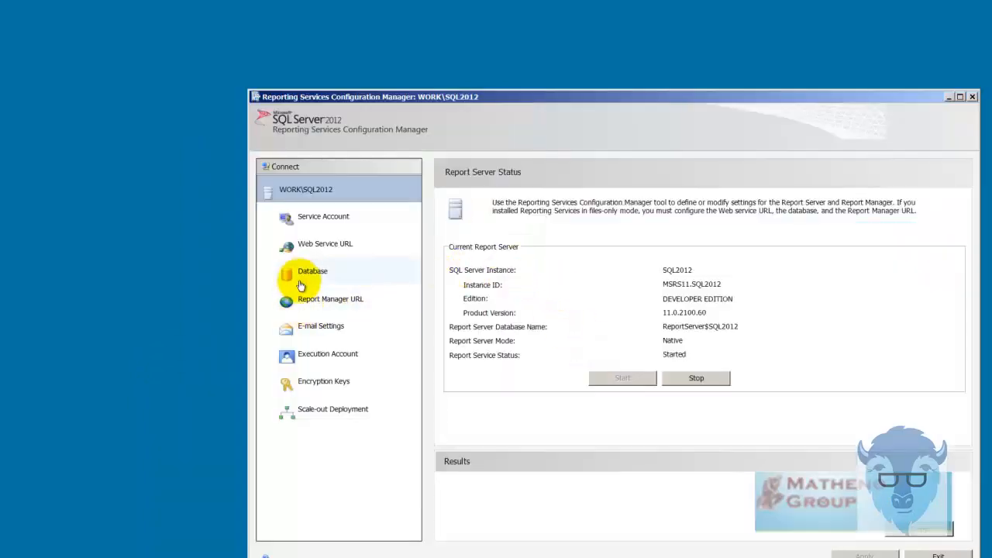
{"action": "left_click", "coordinate": [326, 243]}
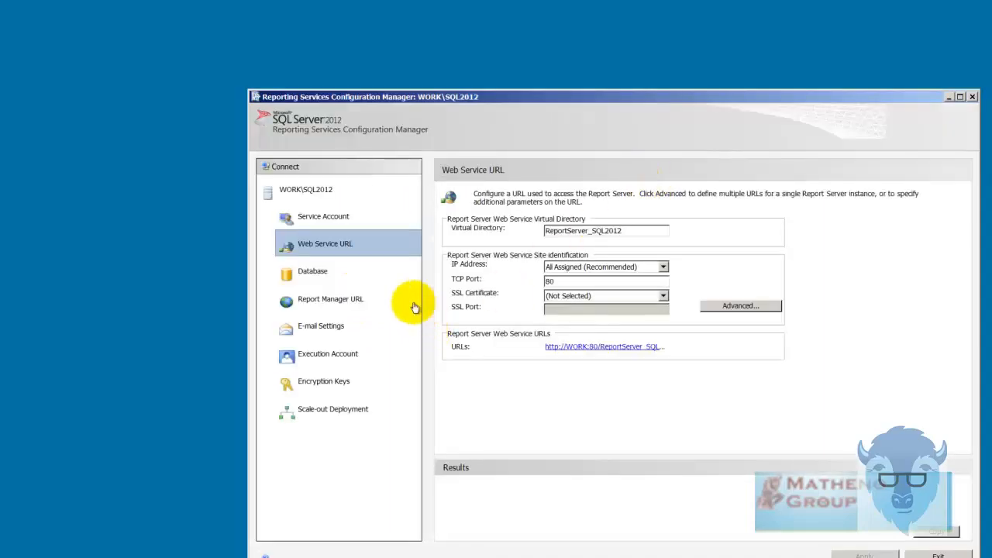
{"action": "left_click", "coordinate": [330, 299]}
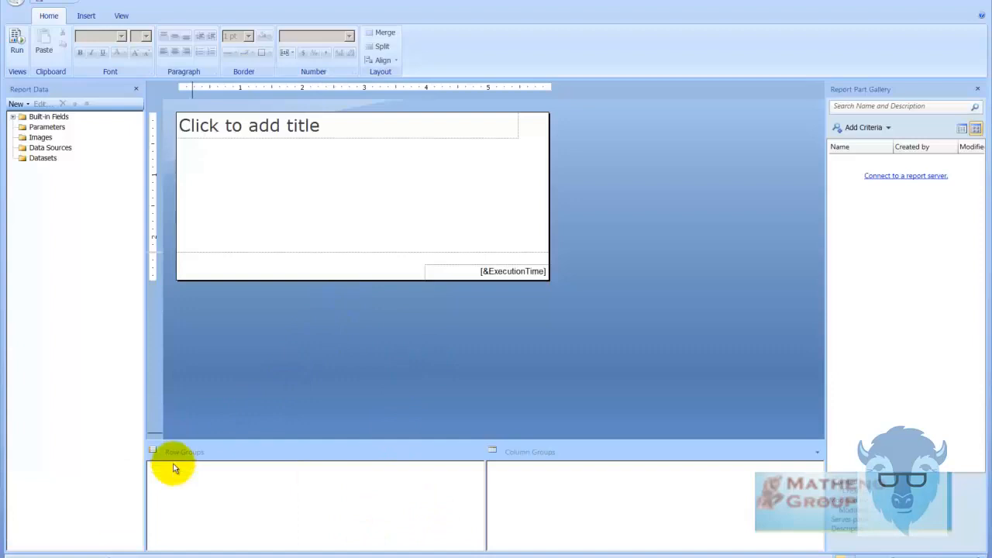
{"action": "left_click", "coordinate": [905, 176]}
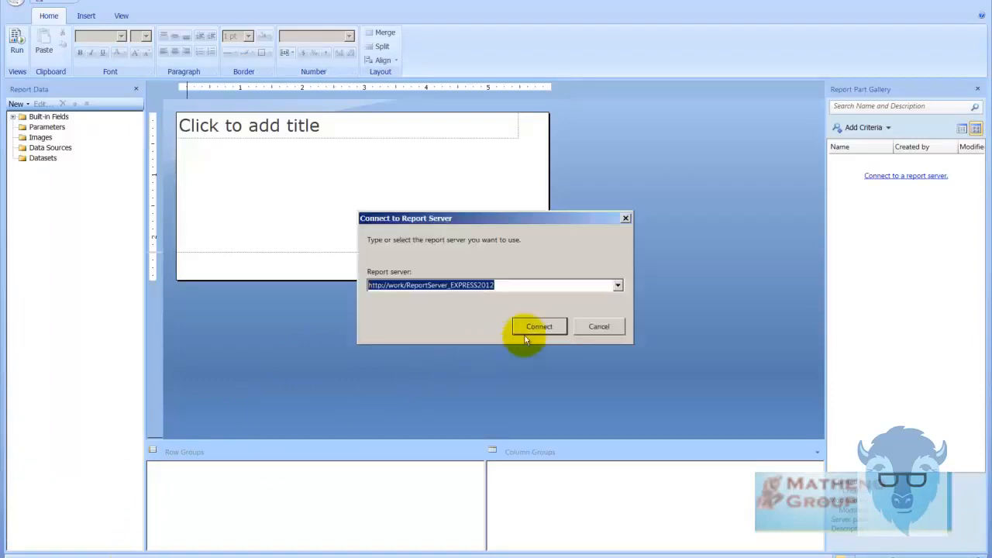
{"action": "mouse_move", "coordinate": [602, 327]}
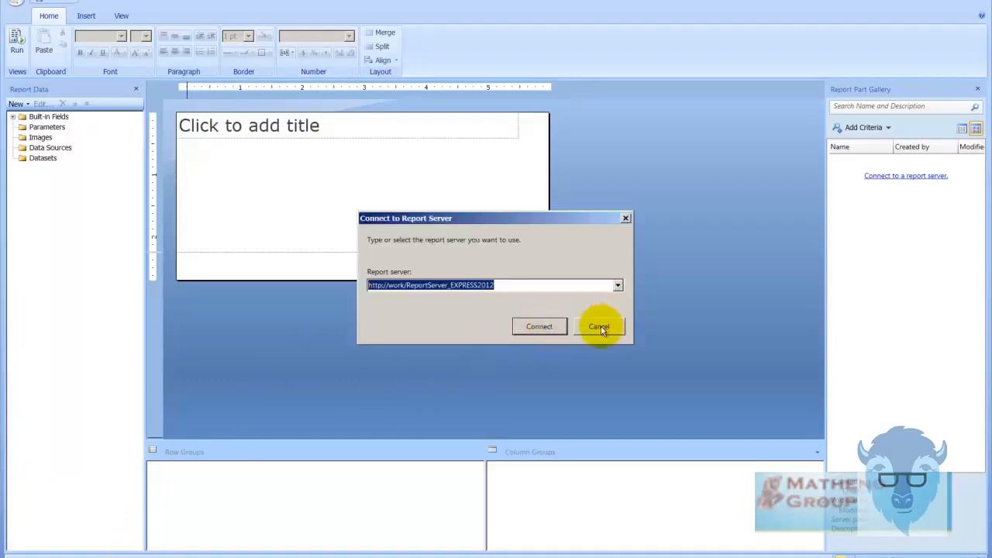
{"action": "left_click", "coordinate": [598, 326]}
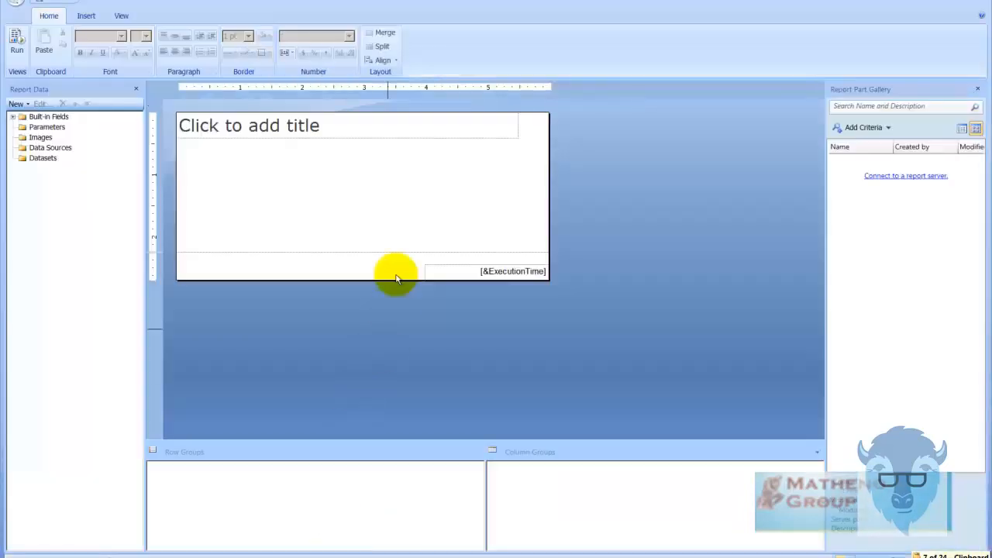
{"action": "left_click", "coordinate": [906, 175]}
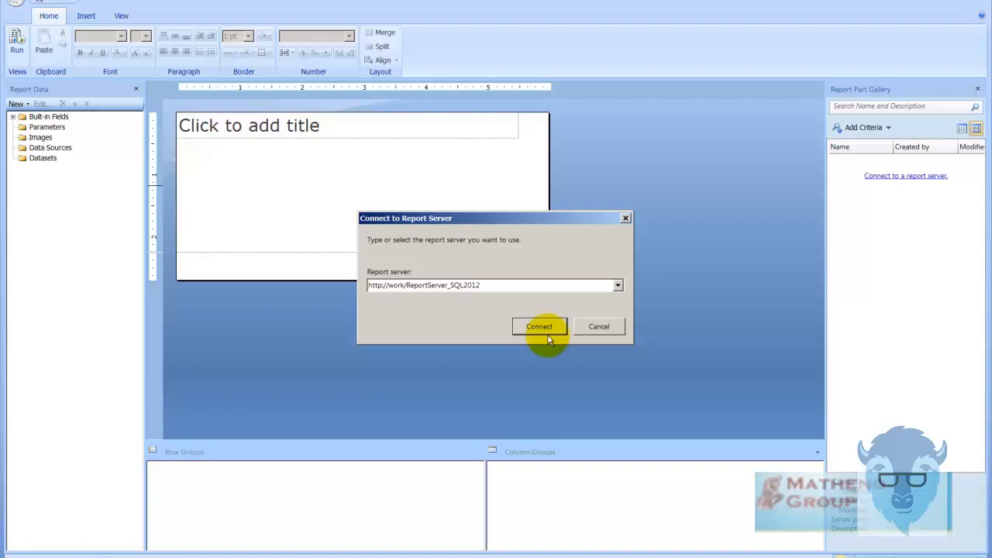
{"action": "left_click", "coordinate": [539, 326]}
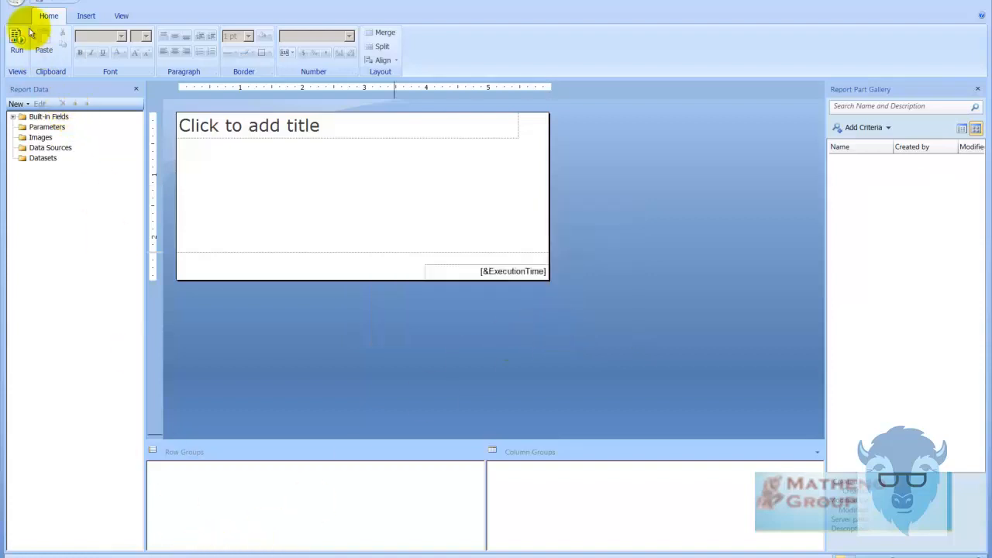
{"action": "left_click", "coordinate": [205, 131]}
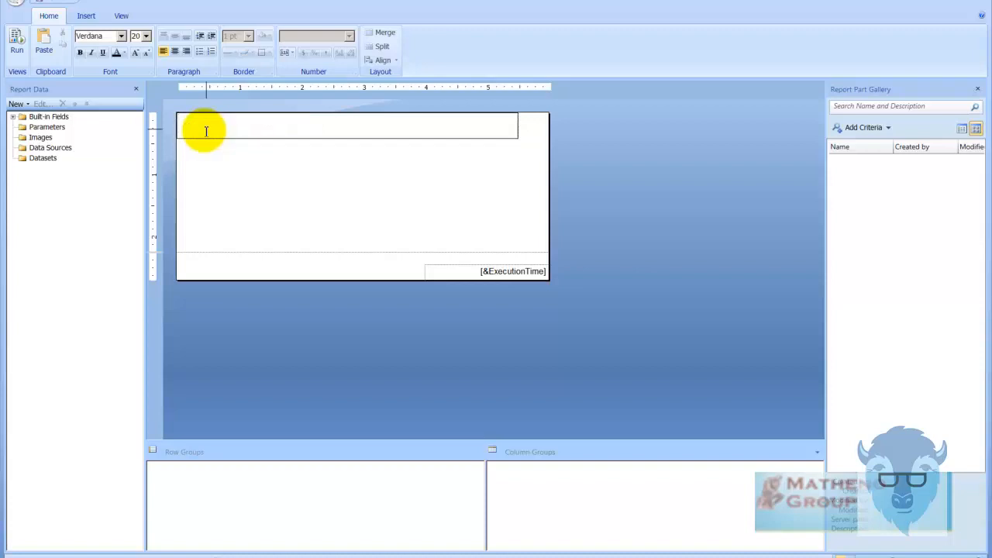
- Title the report 'test' and save it as test12 on the SQL2012 report server
{"action": "type", "text": "test"}
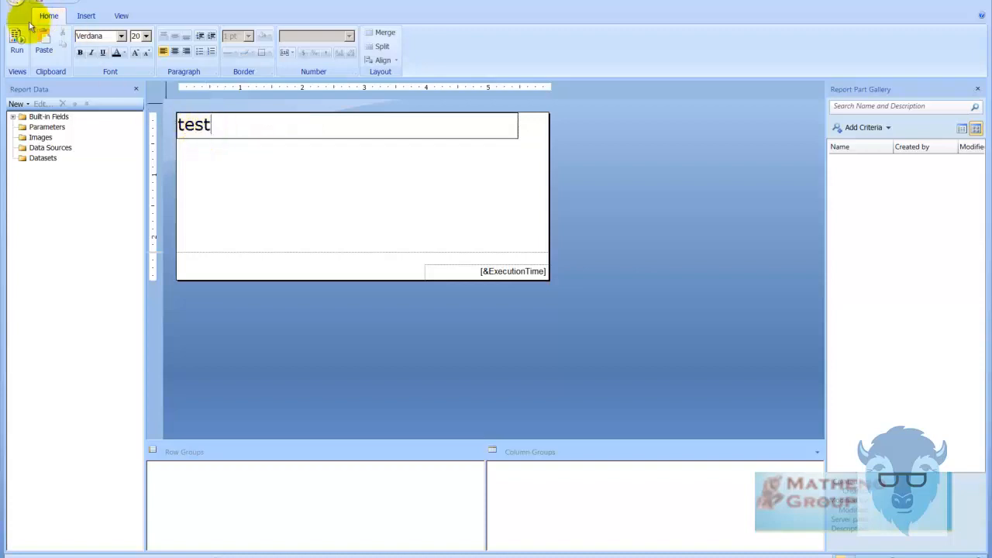
{"action": "left_click", "coordinate": [15, 6]}
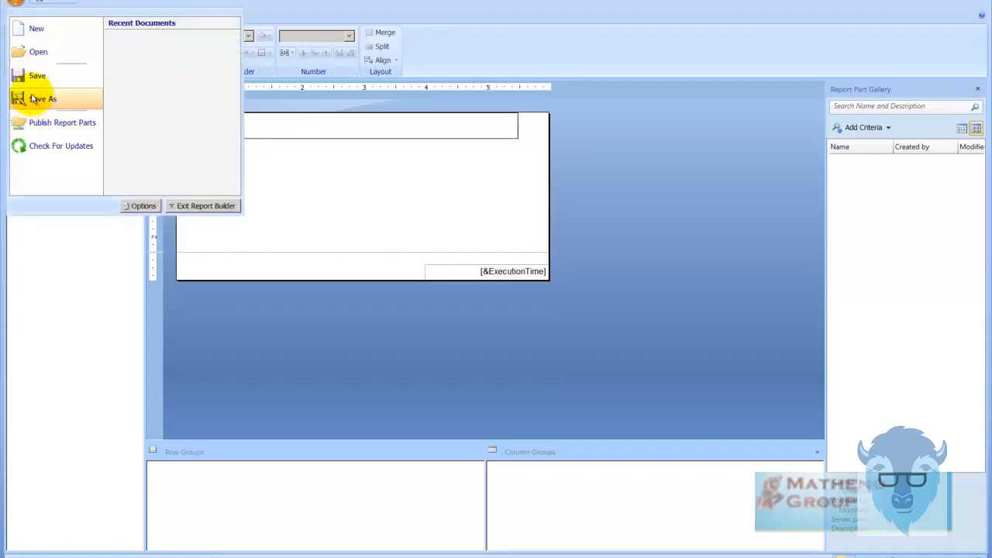
{"action": "left_click", "coordinate": [44, 99]}
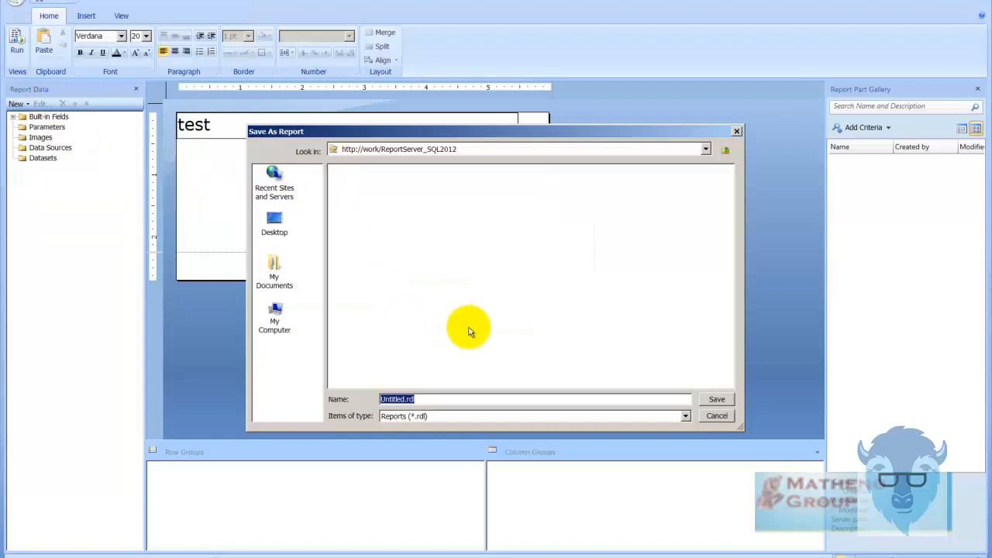
{"action": "type", "text": "test12"}
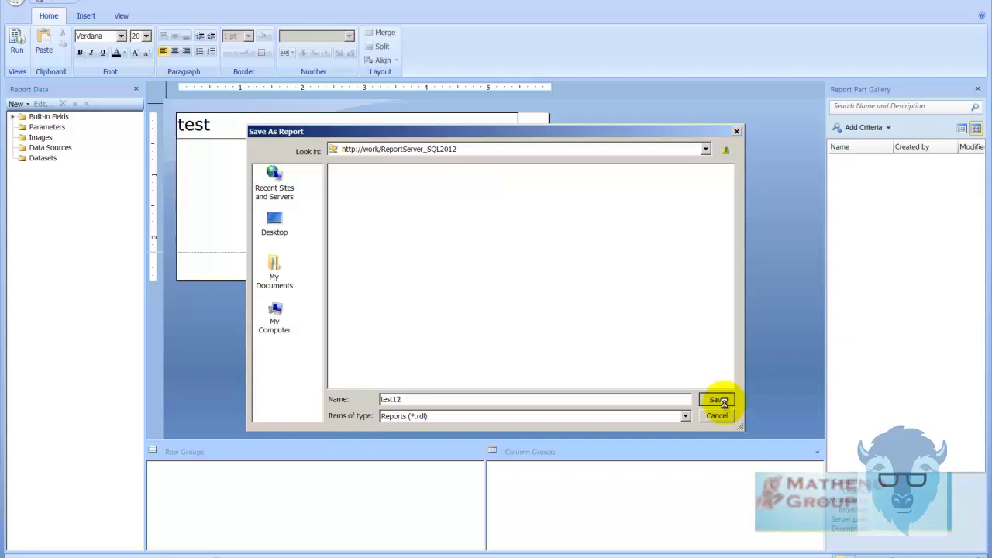
{"action": "left_click", "coordinate": [719, 400]}
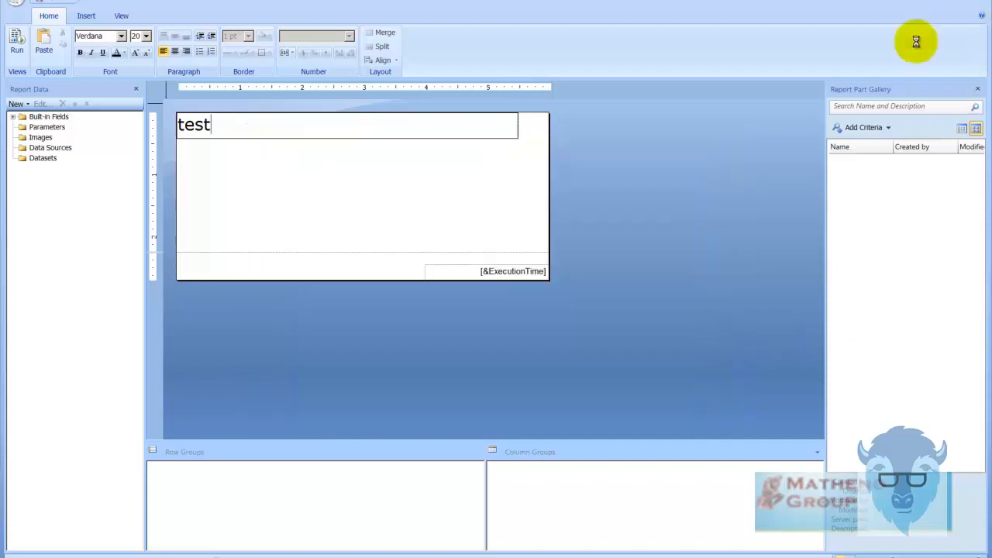
{"action": "mouse_move", "coordinate": [912, 25]}
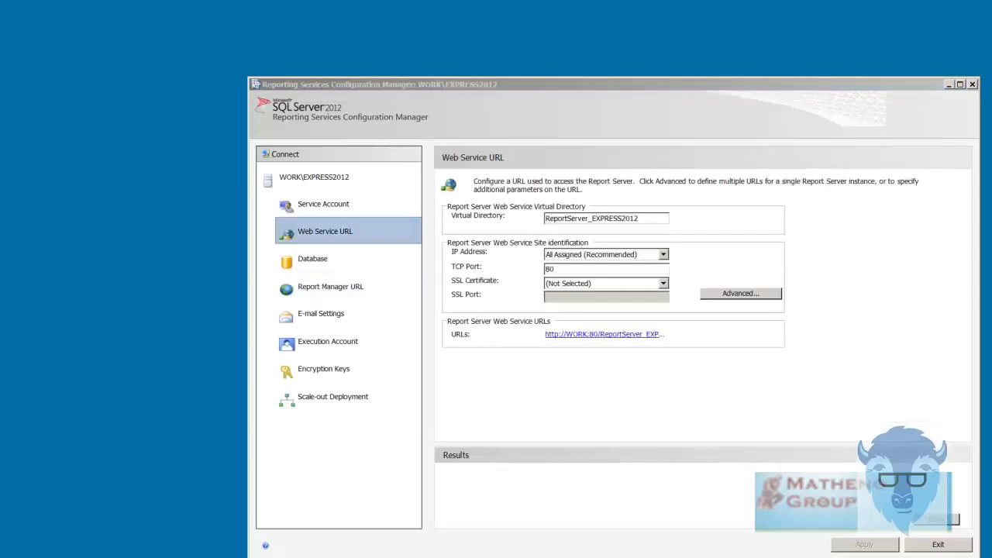
{"action": "mouse_move", "coordinate": [746, 137]}
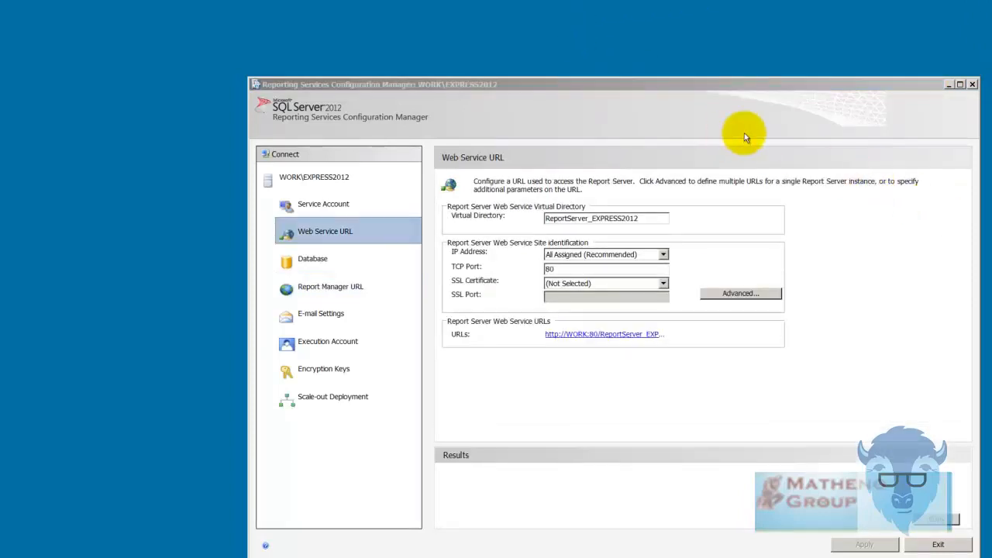
{"action": "mouse_move", "coordinate": [316, 104]}
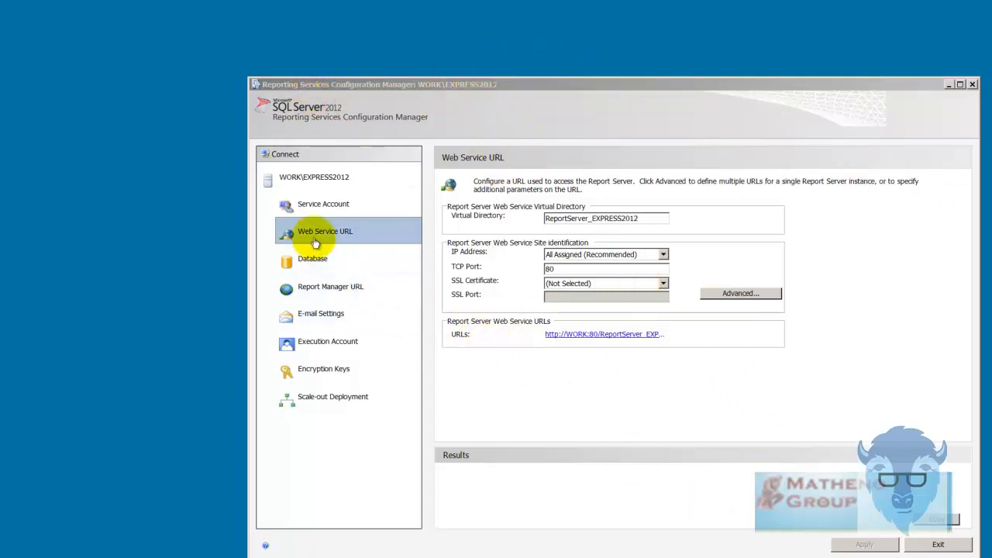
{"action": "mouse_move", "coordinate": [577, 338]}
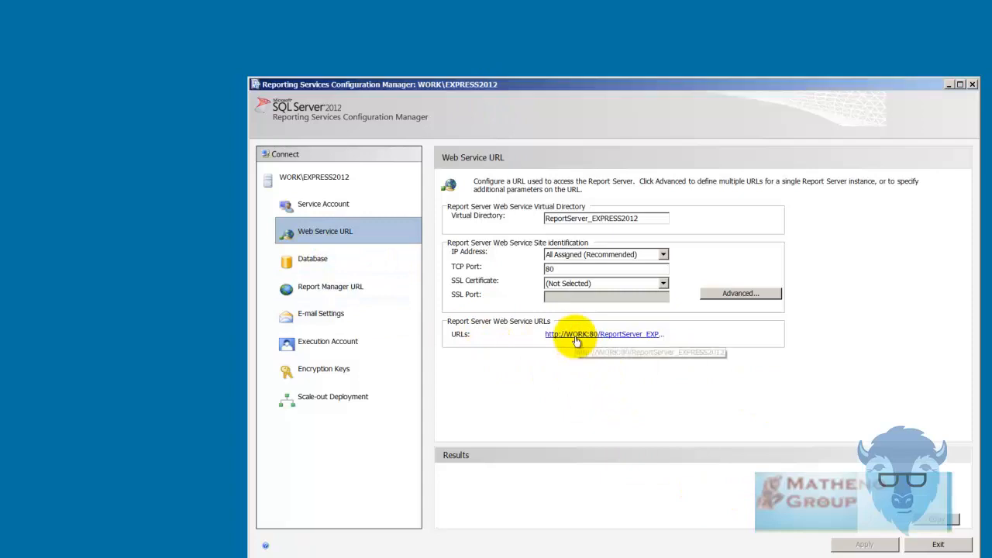
- View EXPRESS2012's ReportServer_EXPRESS2012 web service URL and its Report Manager URL settings
{"action": "left_click", "coordinate": [577, 335]}
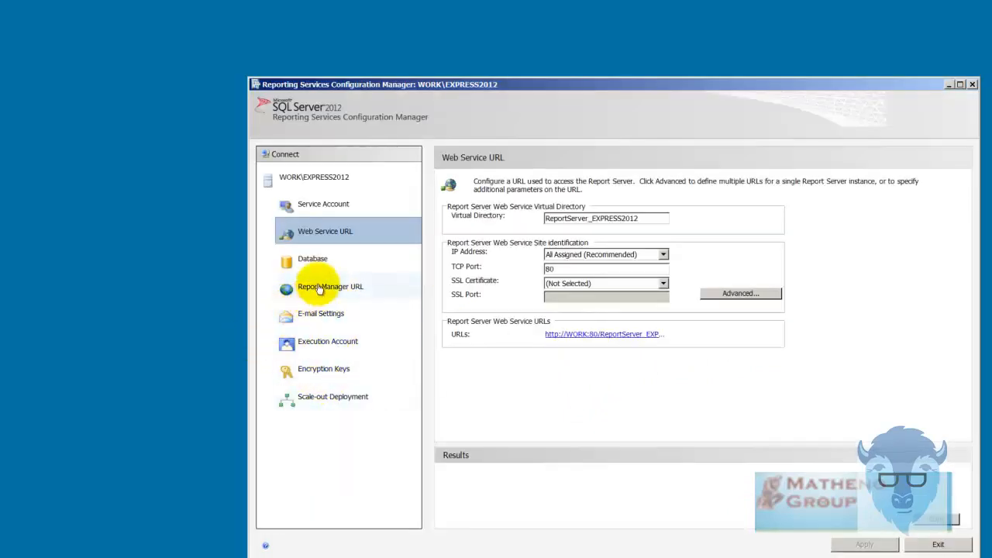
{"action": "left_click", "coordinate": [329, 287]}
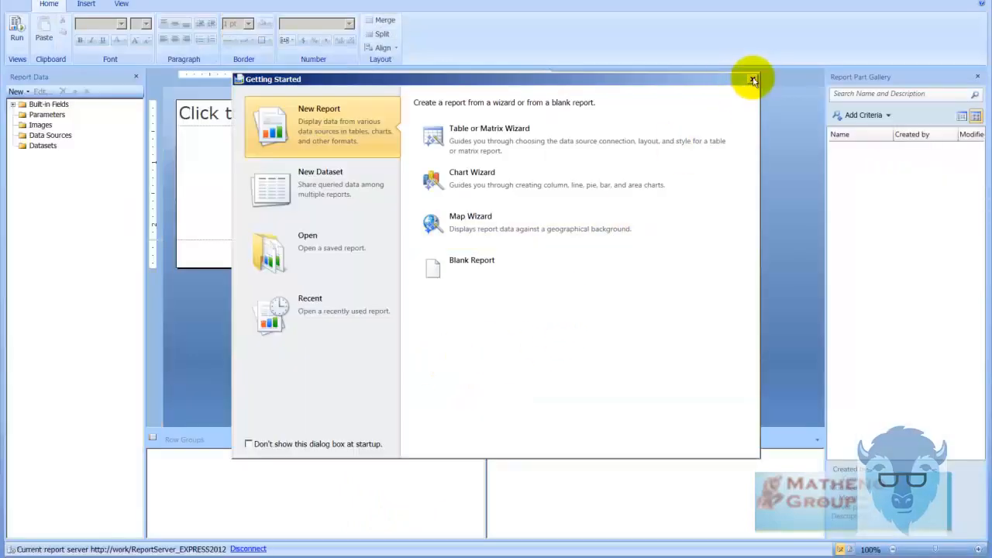
- Start a blank report, then connect to and disconnect from the EXPRESS2012 server
{"action": "left_click", "coordinate": [751, 81]}
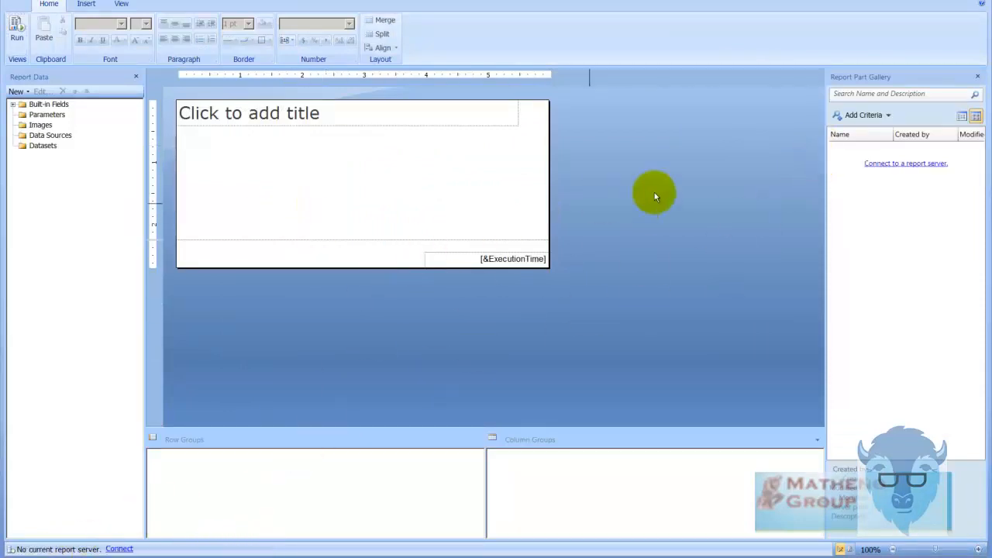
{"action": "left_click", "coordinate": [905, 163]}
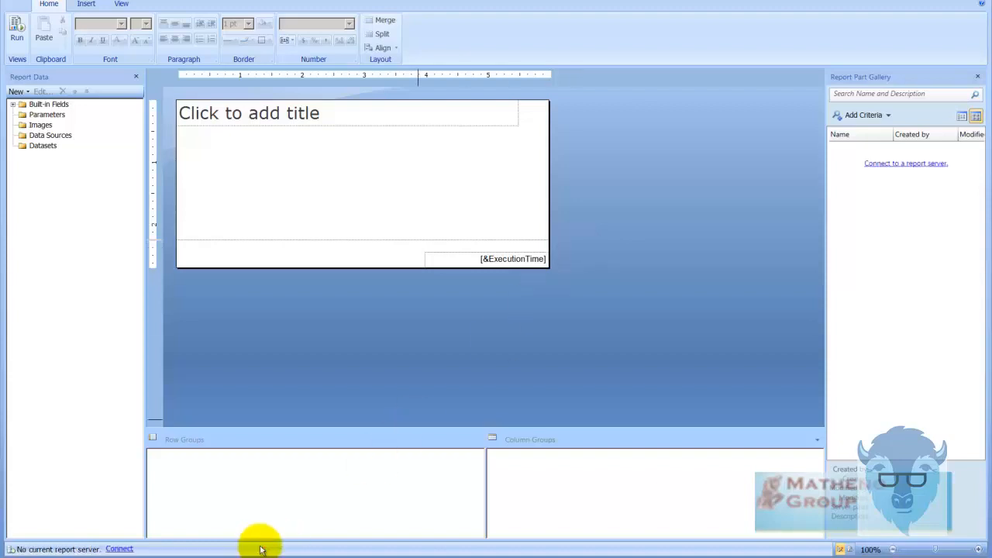
{"action": "left_click", "coordinate": [124, 549]}
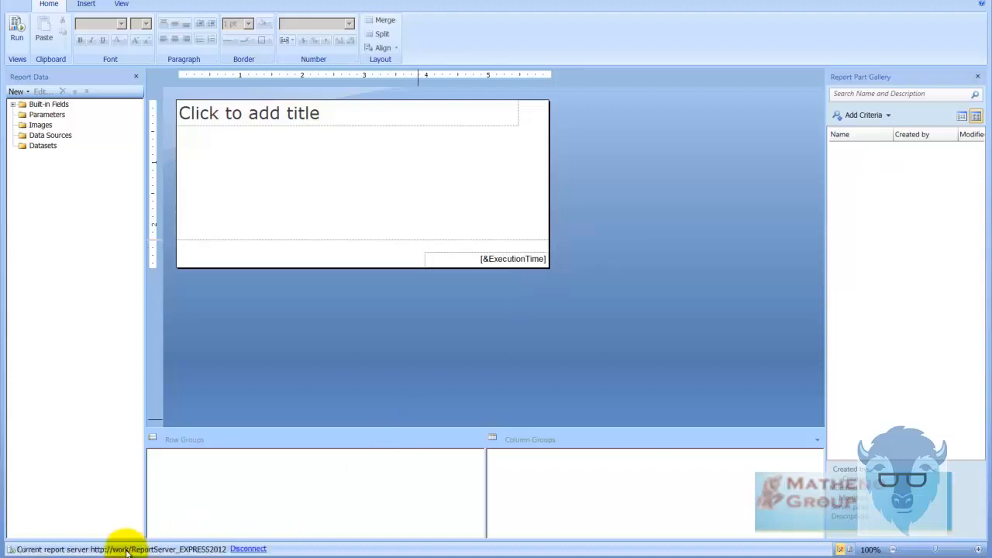
{"action": "left_click", "coordinate": [245, 549]}
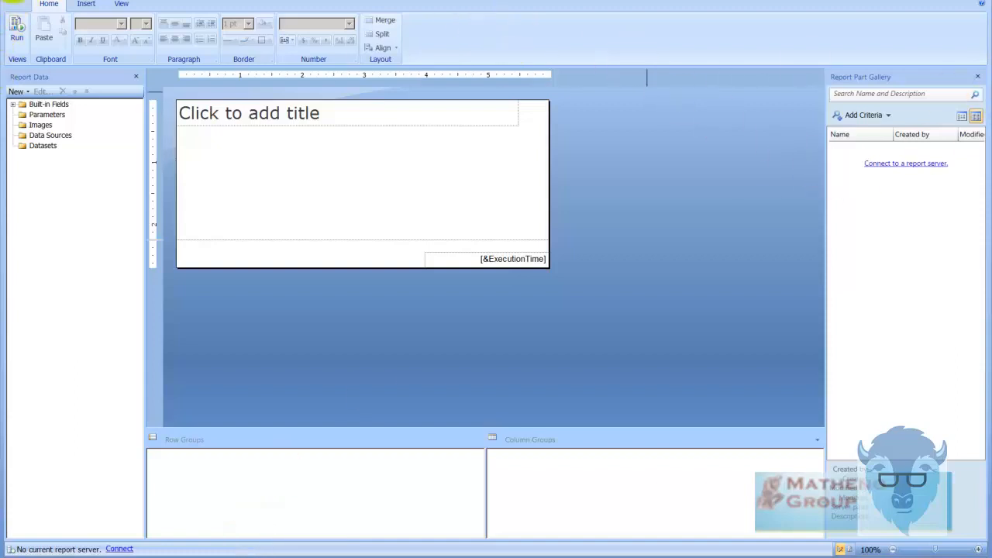
{"action": "left_click", "coordinate": [14, 6]}
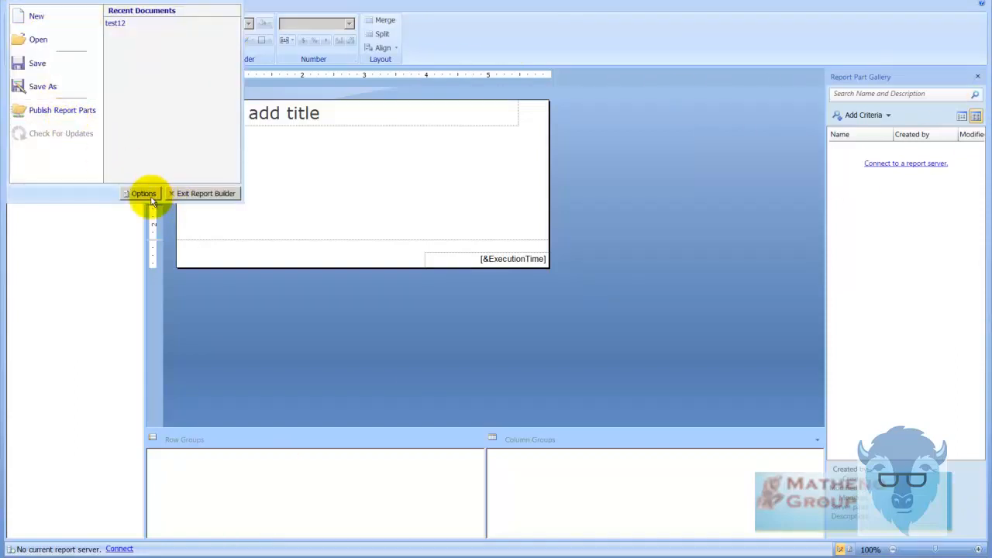
{"action": "left_click", "coordinate": [143, 192]}
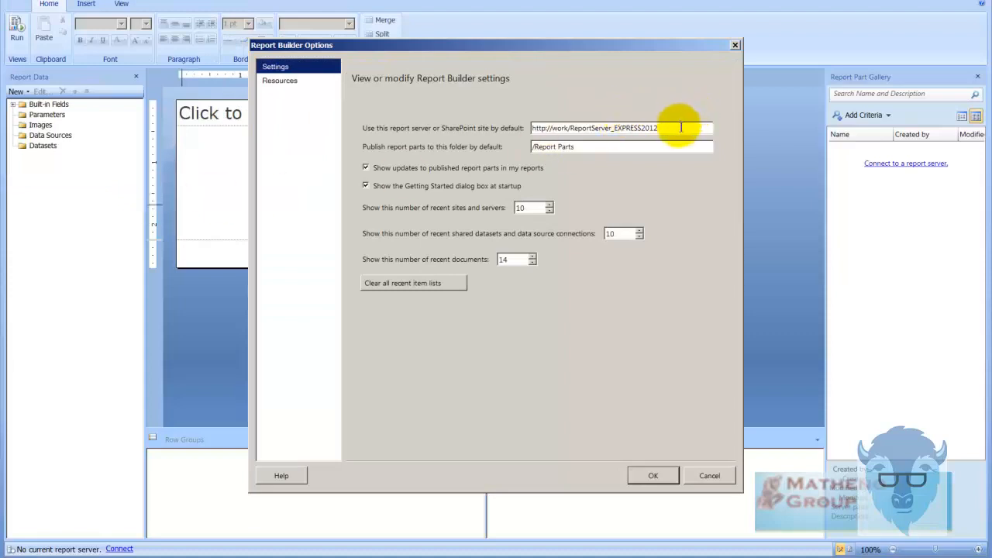
{"action": "triple_click", "coordinate": [617, 128]}
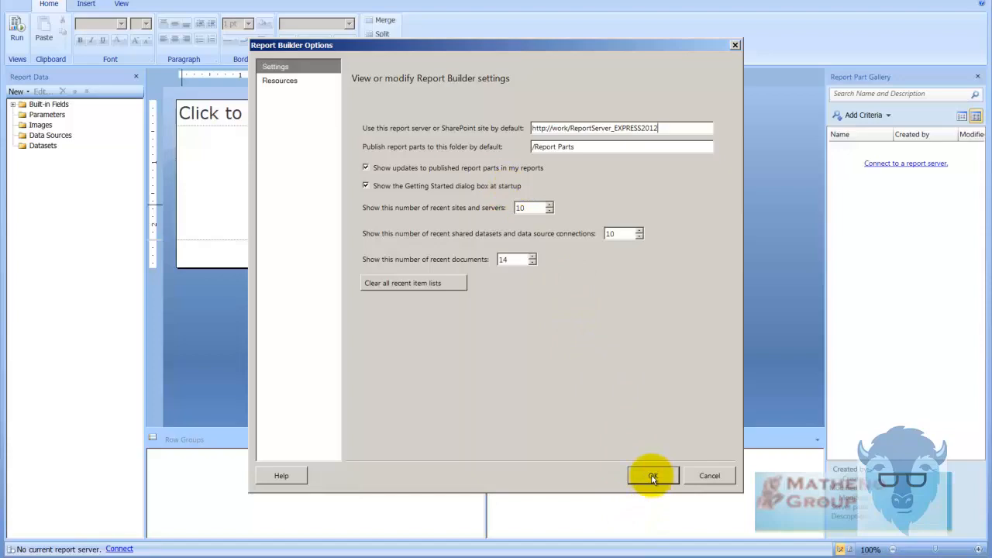
{"action": "left_click", "coordinate": [653, 476]}
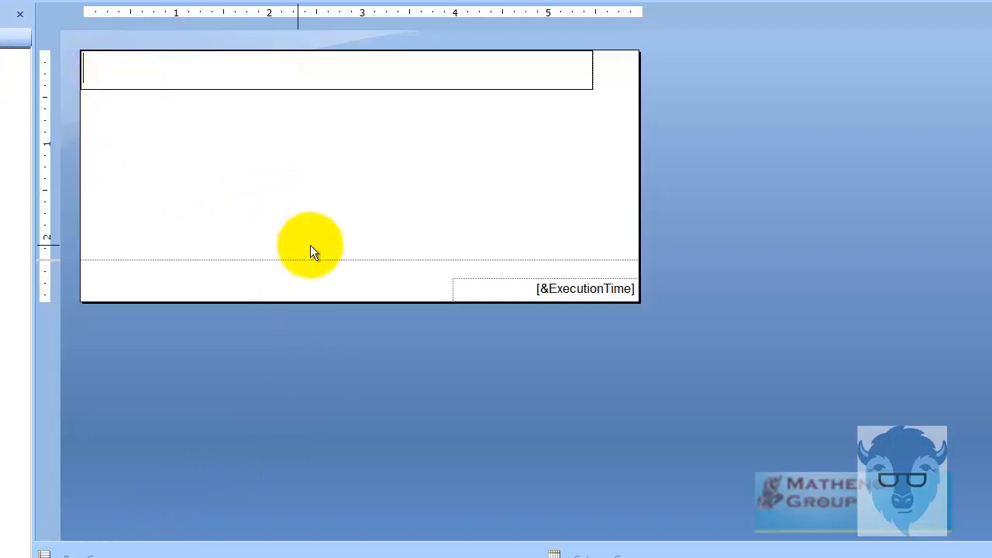
- Title the report 'testex' and save it as testexpress on ReportServer_EXPRESS2012
{"action": "type", "text": "test"}
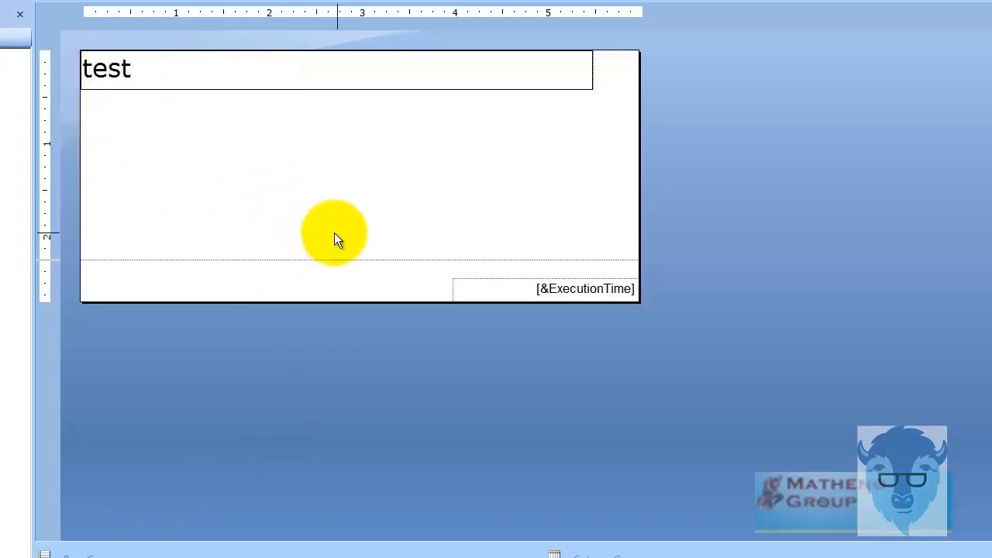
{"action": "type", "text": "ex"}
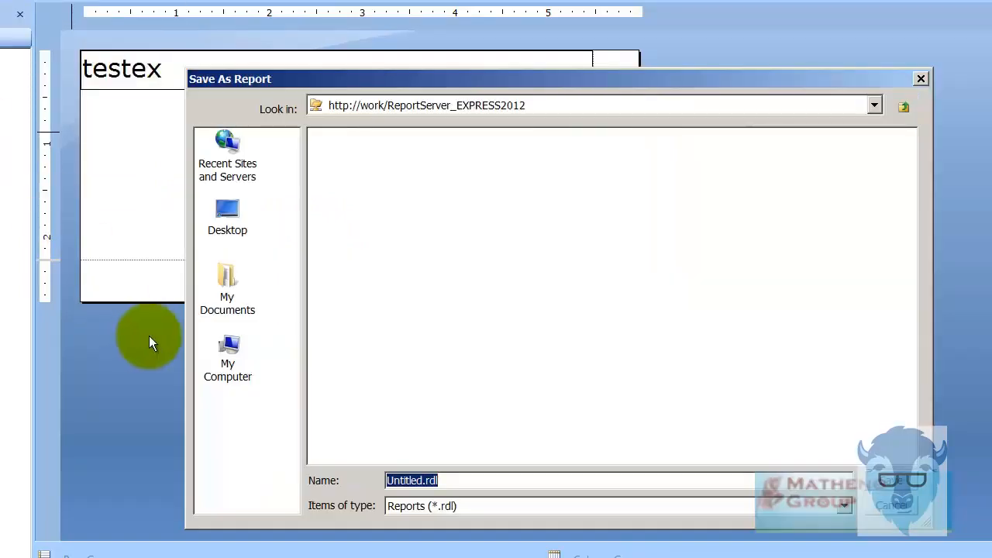
{"action": "type", "text": "test"}
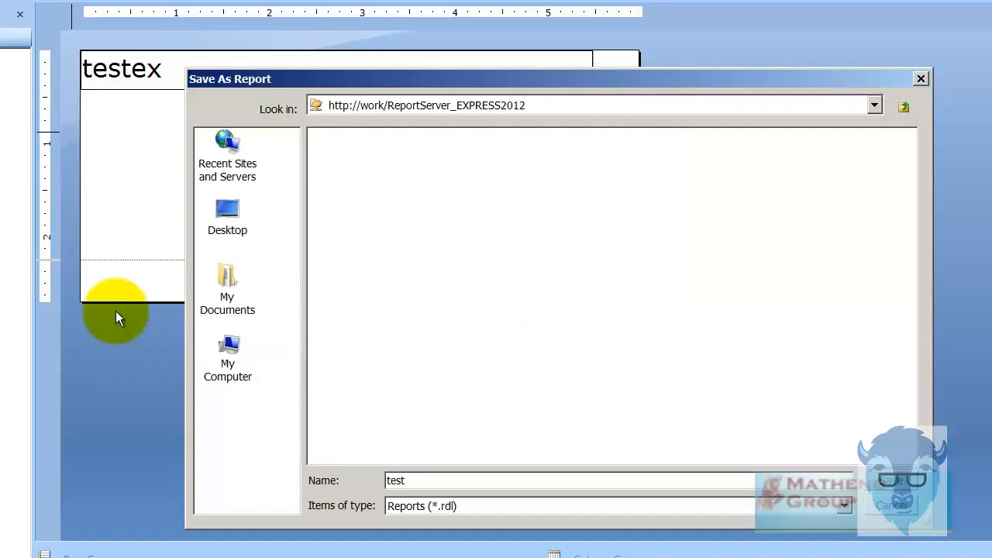
{"action": "type", "text": "e"}
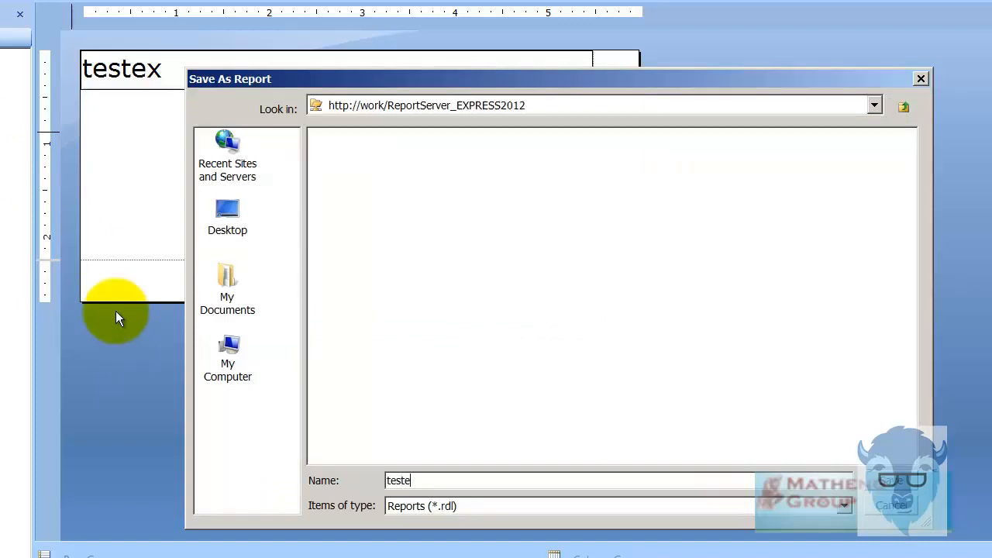
{"action": "type", "text": "xpress"}
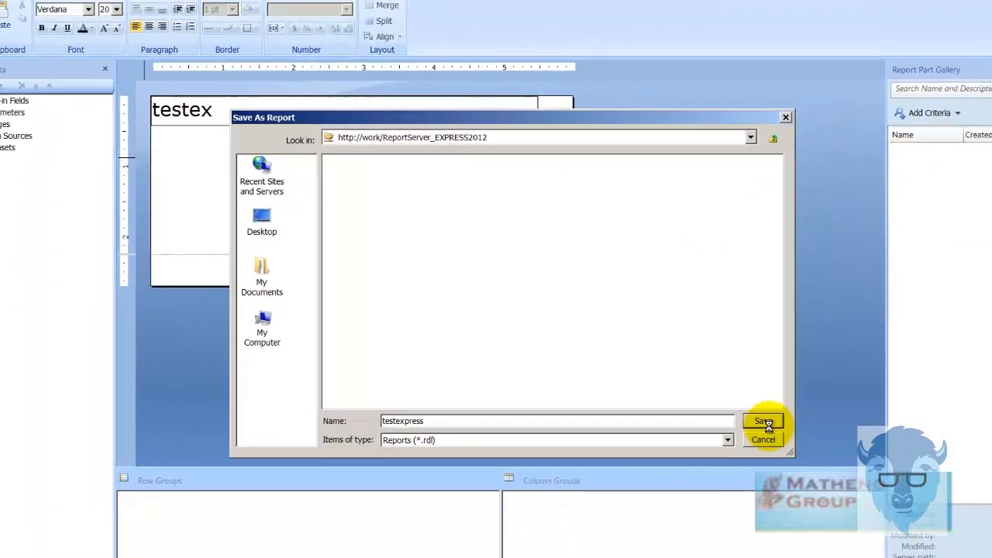
{"action": "left_click", "coordinate": [763, 422]}
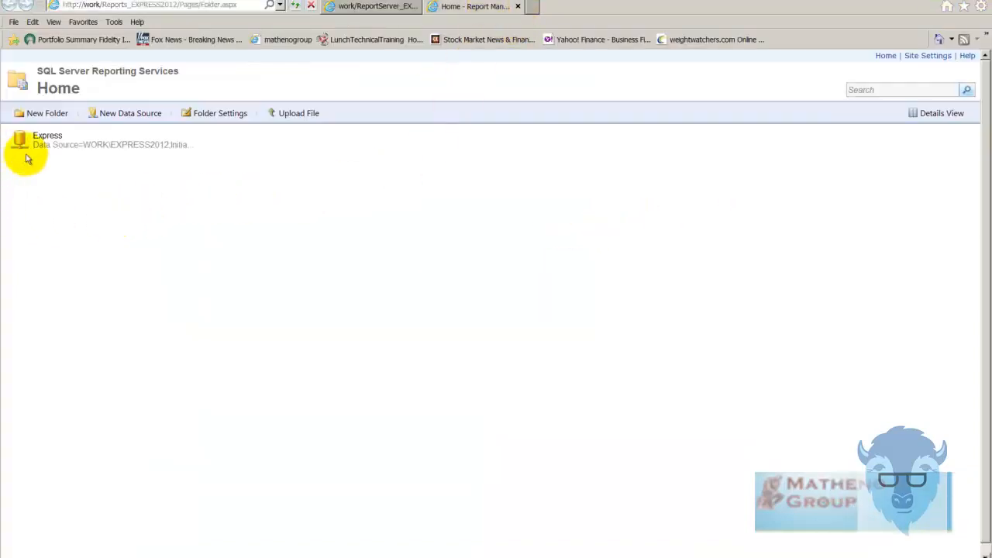
{"action": "mouse_move", "coordinate": [257, 332]}
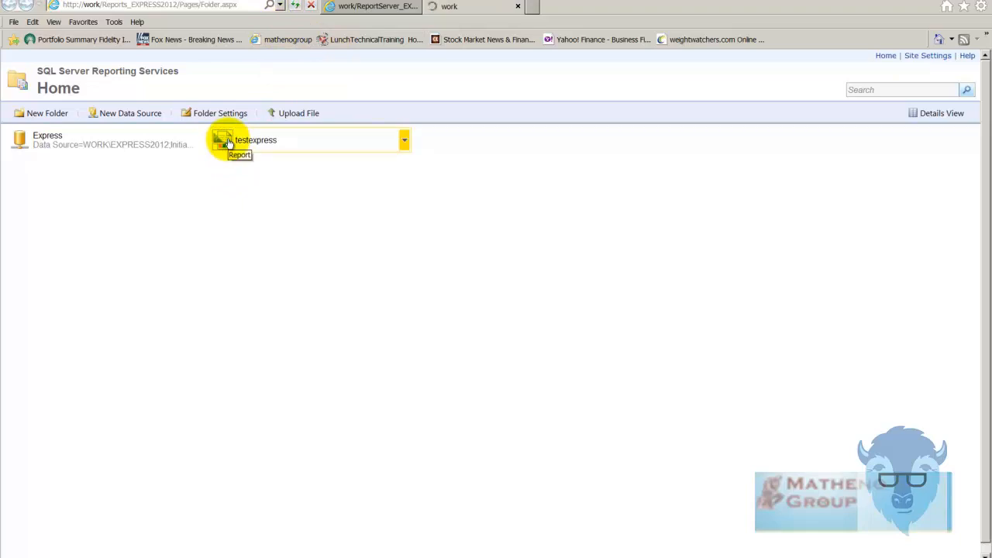
- Run the testexpress report from Report Manager Home to see its testex title and run time
{"action": "left_click", "coordinate": [256, 139]}
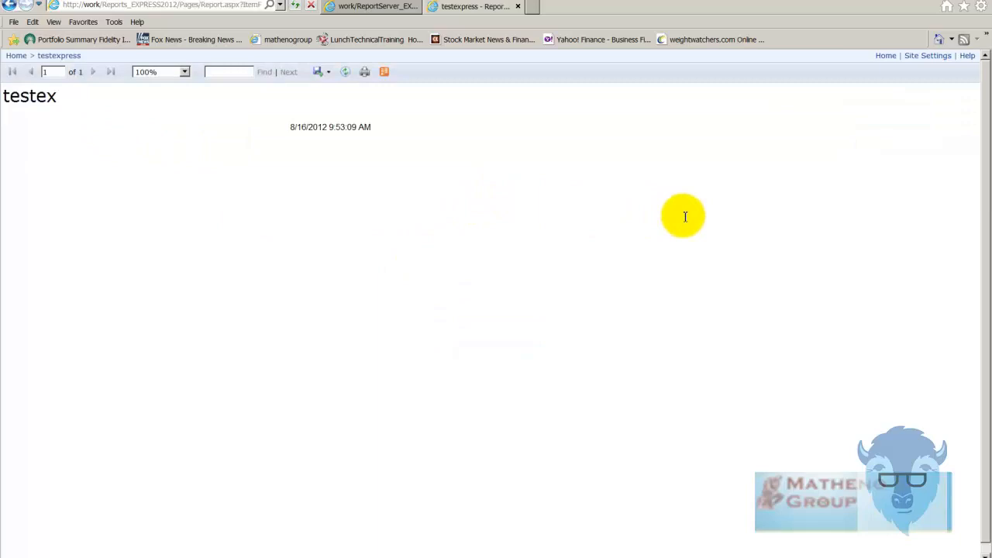
{"action": "mouse_move", "coordinate": [20, 121]}
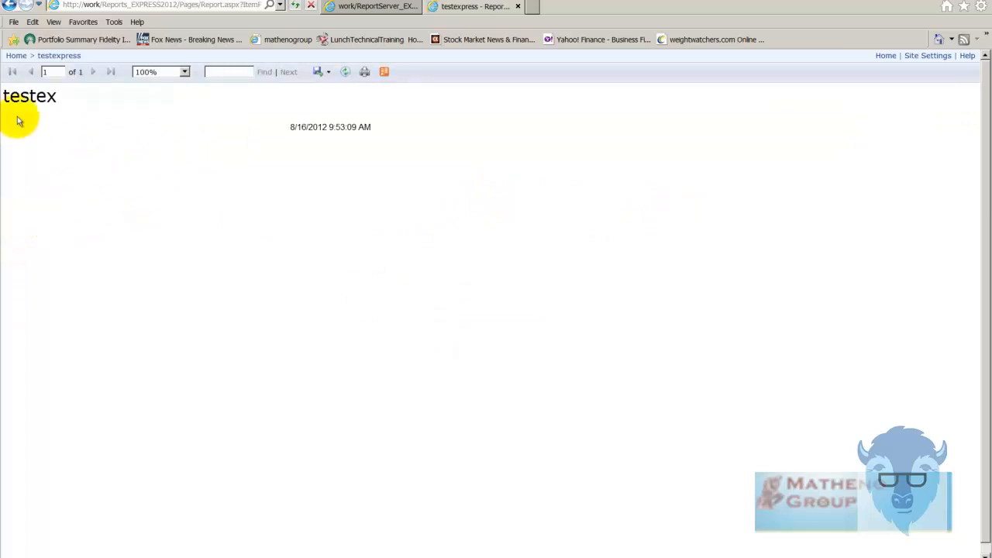
{"action": "mouse_move", "coordinate": [757, 134]}
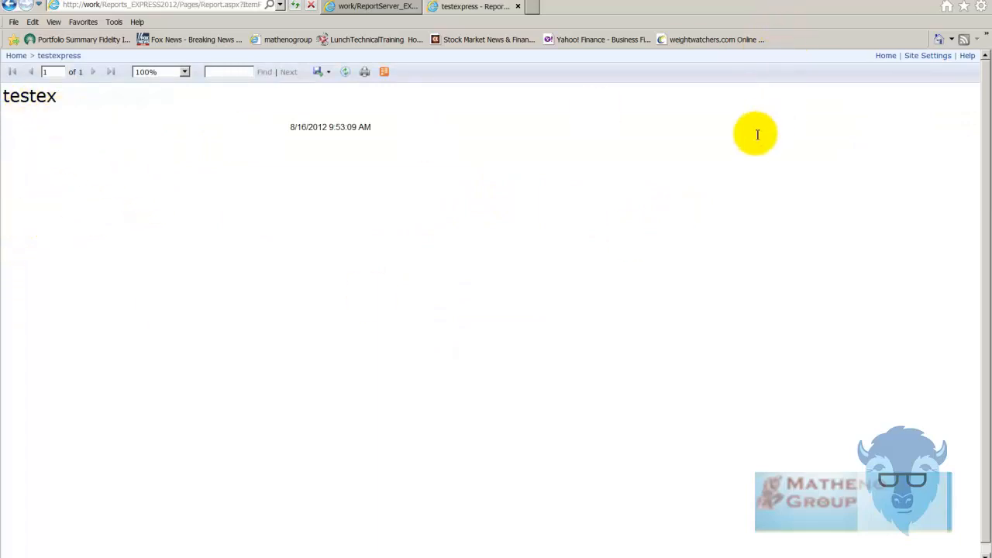
{"action": "mouse_move", "coordinate": [723, 136]}
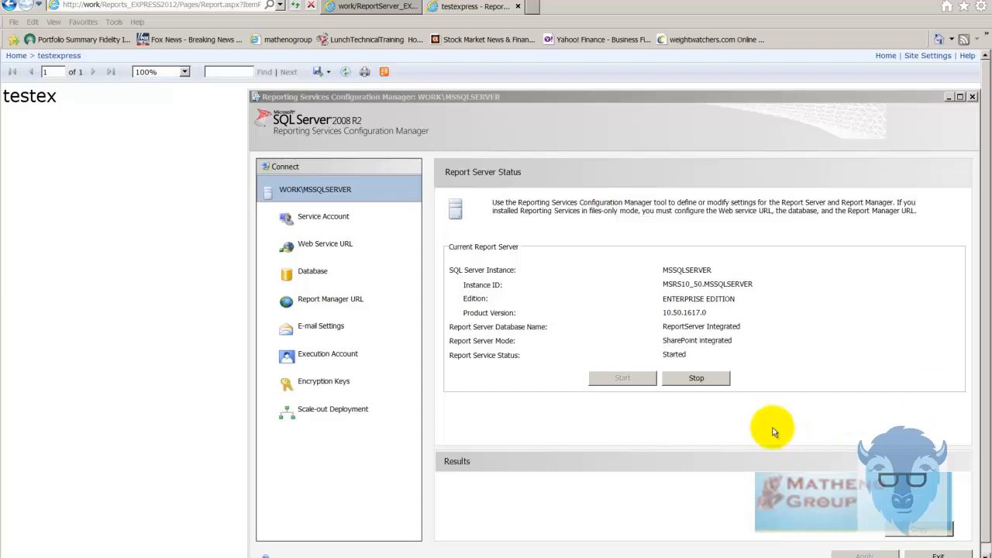
{"action": "mouse_move", "coordinate": [673, 348]}
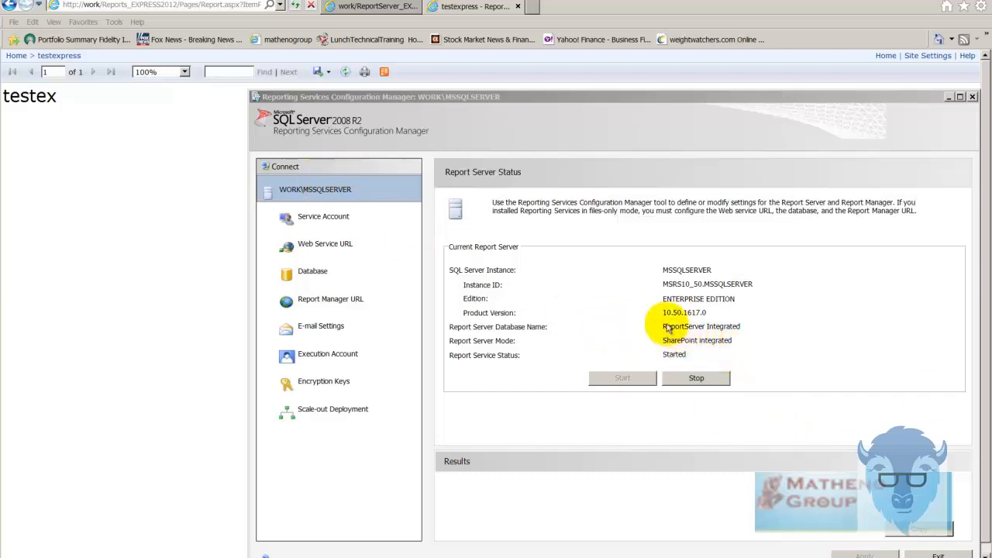
{"action": "mouse_move", "coordinate": [697, 335]}
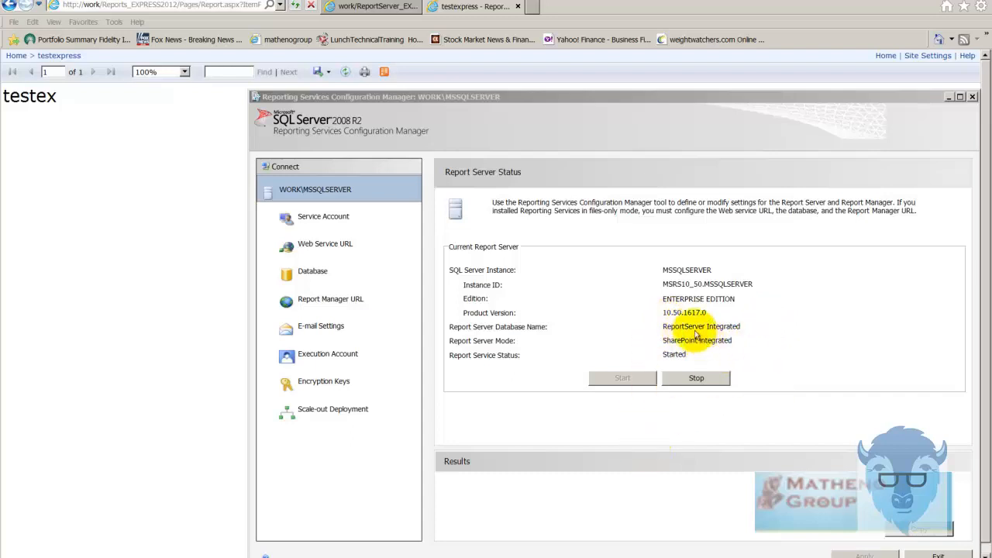
{"action": "mouse_move", "coordinate": [630, 333]}
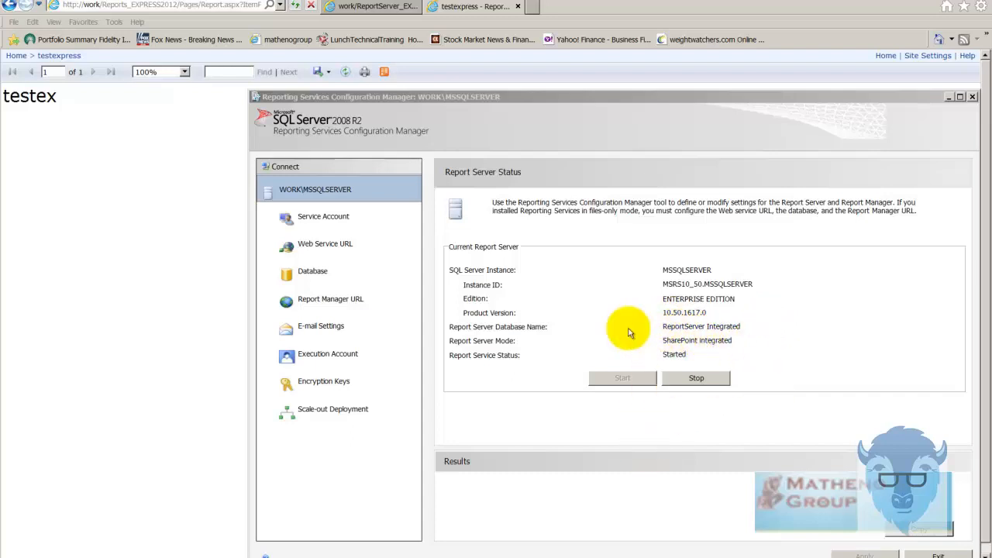